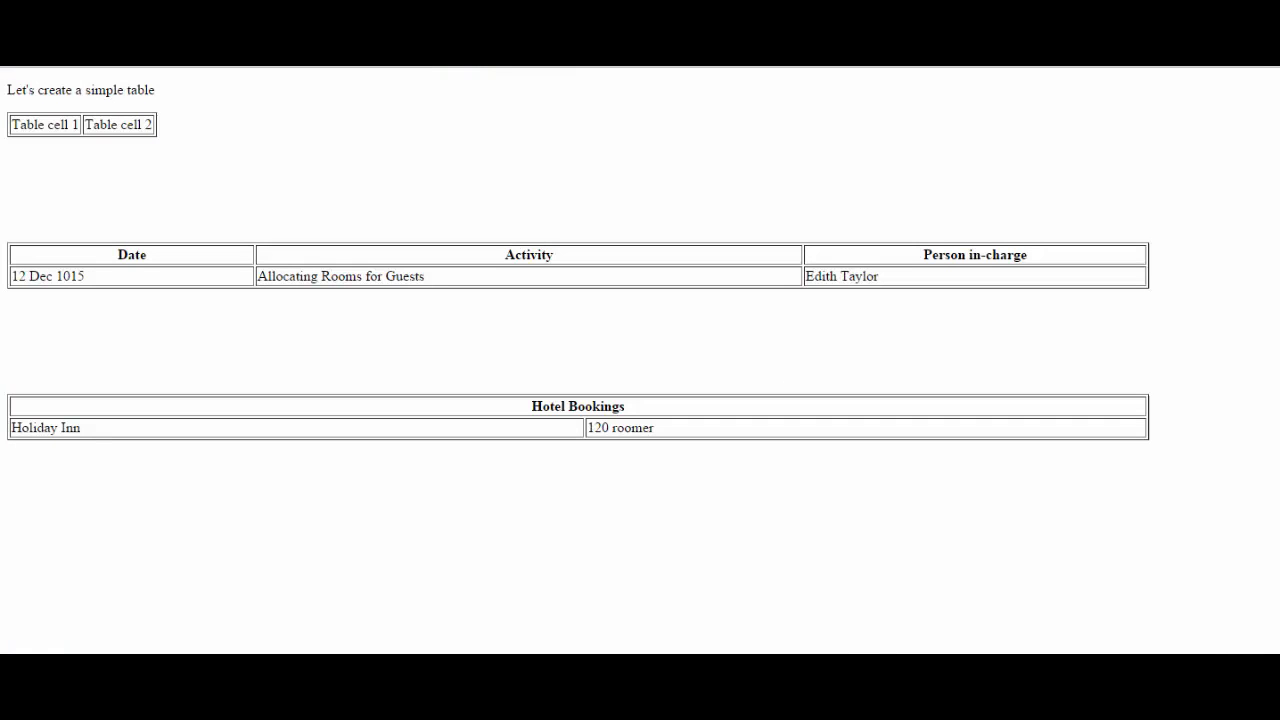
mouse_move(44, 142)
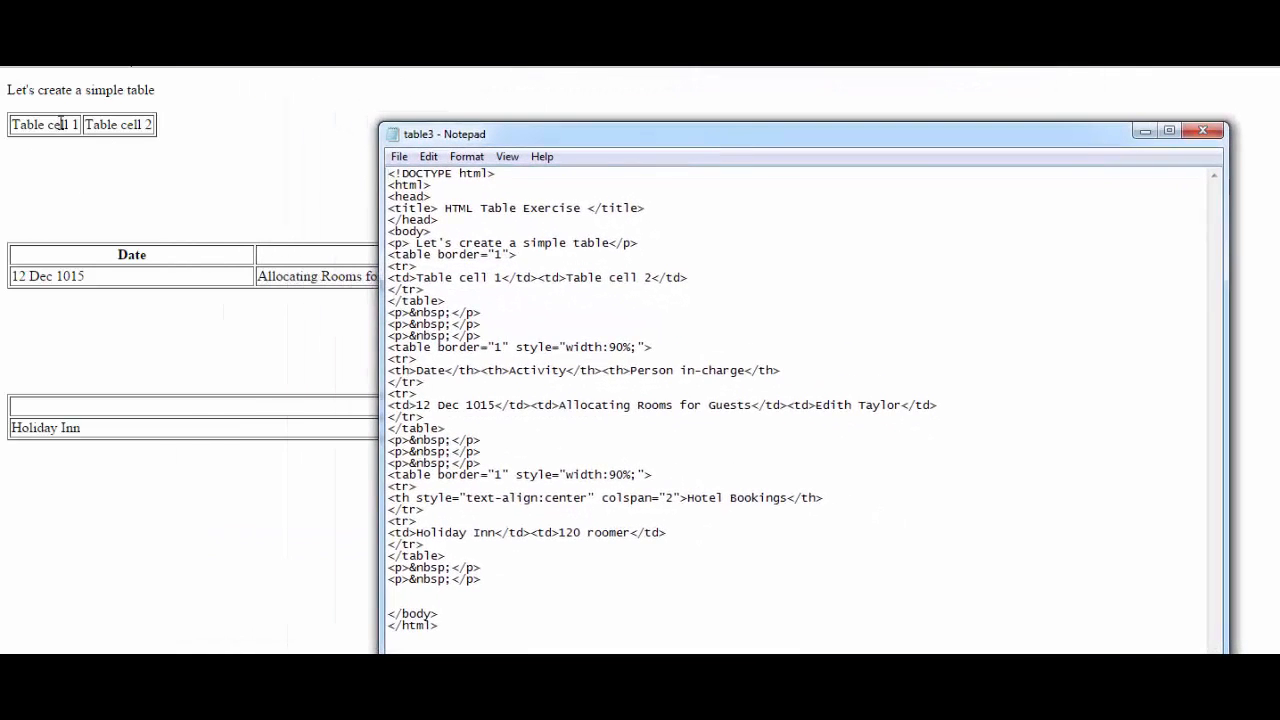
mouse_move(240, 448)
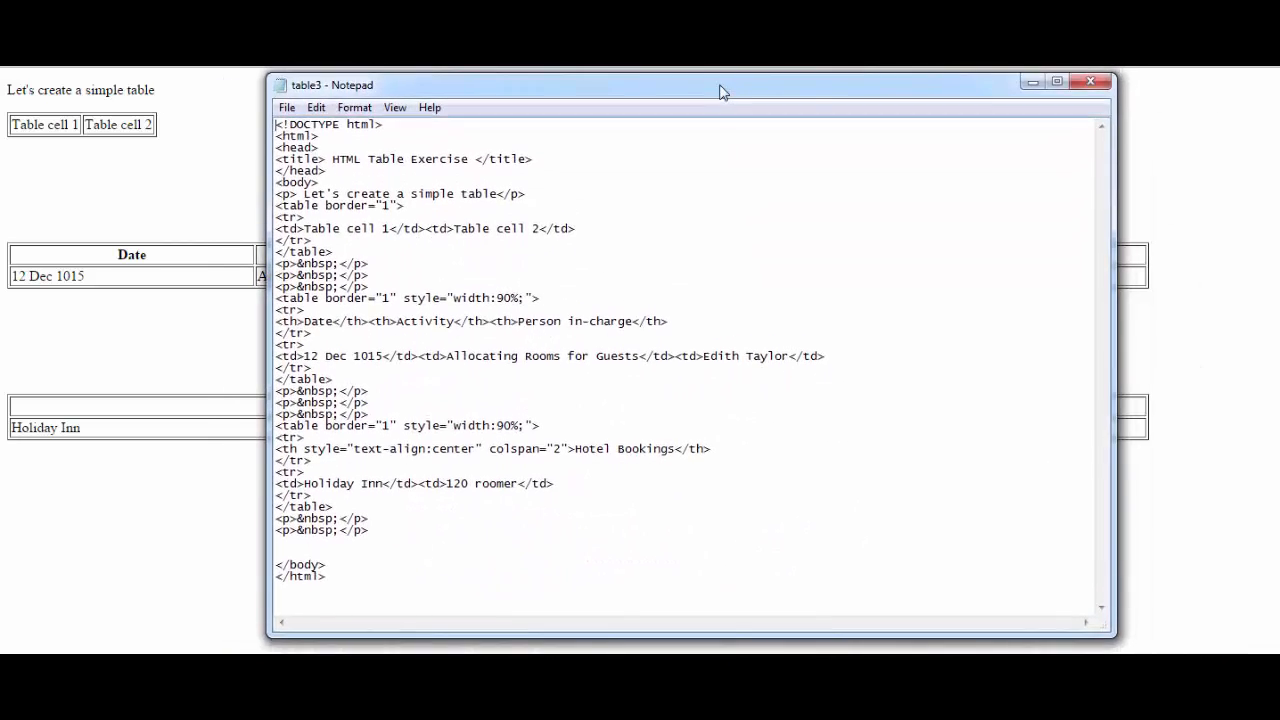
Drag the table3 Notepad window down over the browser page preview
drag(723, 92, 665, 473)
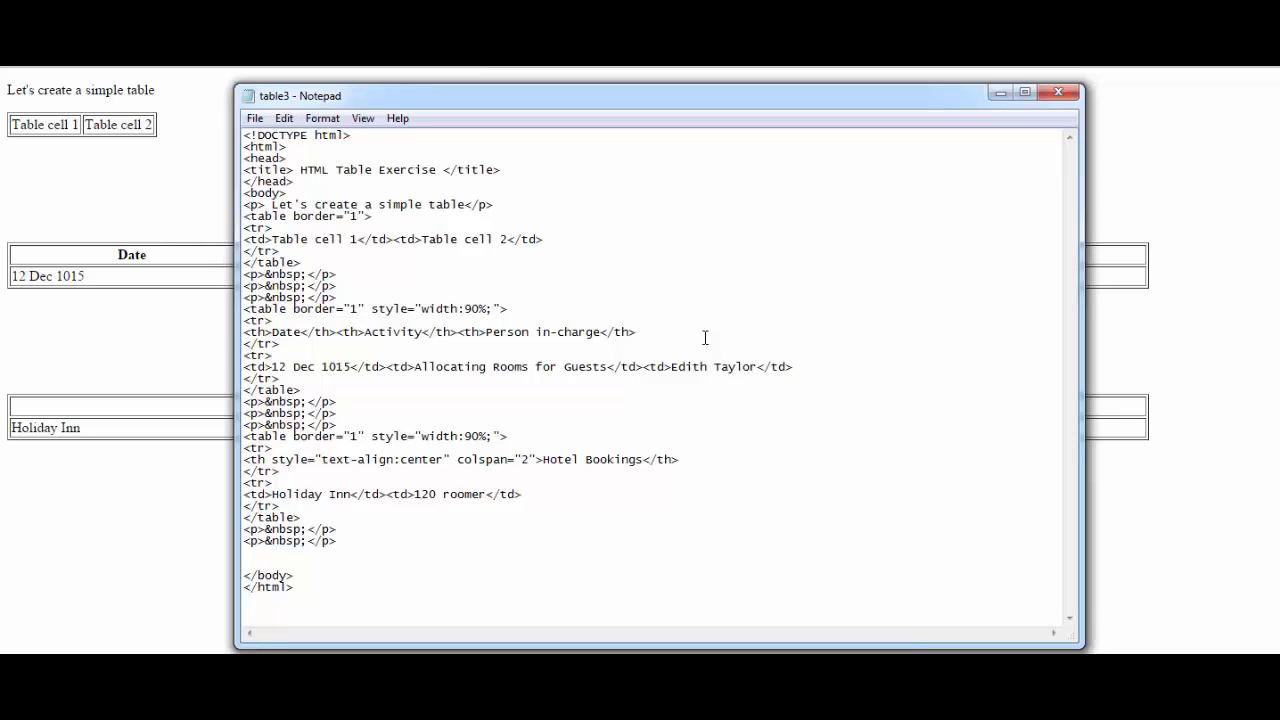
Add background-color:blue; color:white after width:90%; in the second table's style
click(500, 308)
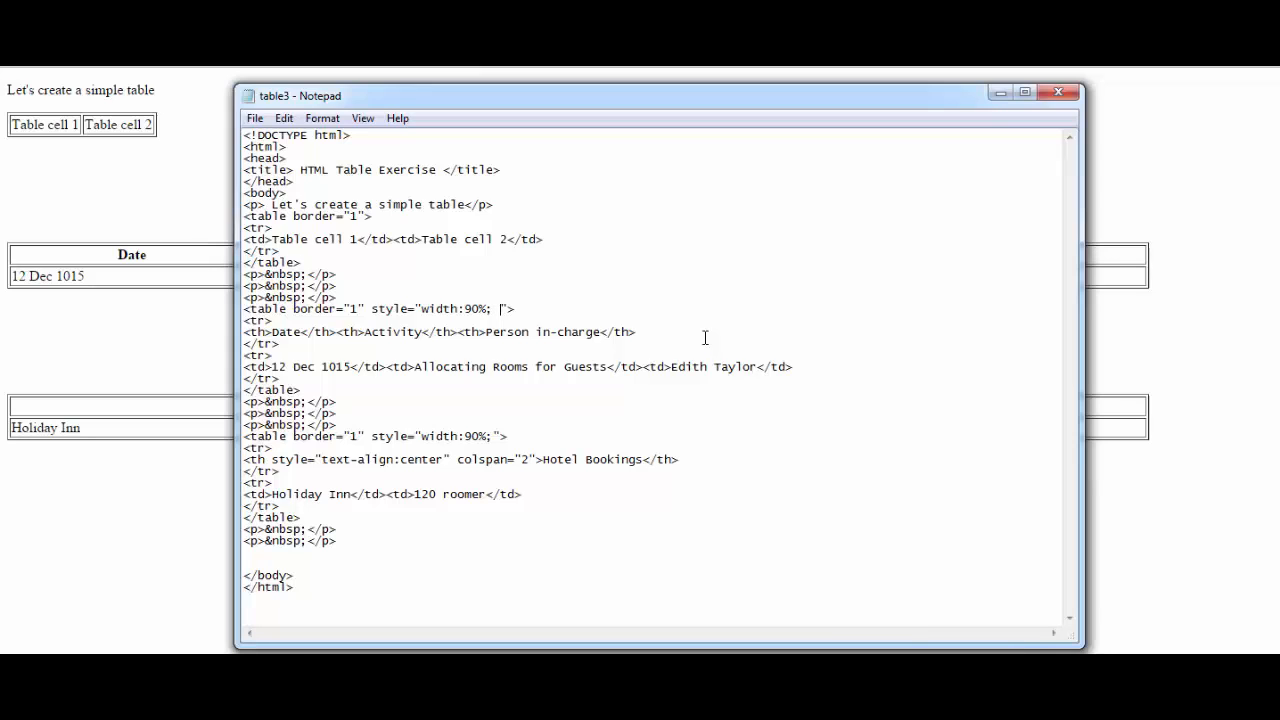
text(backgrou)
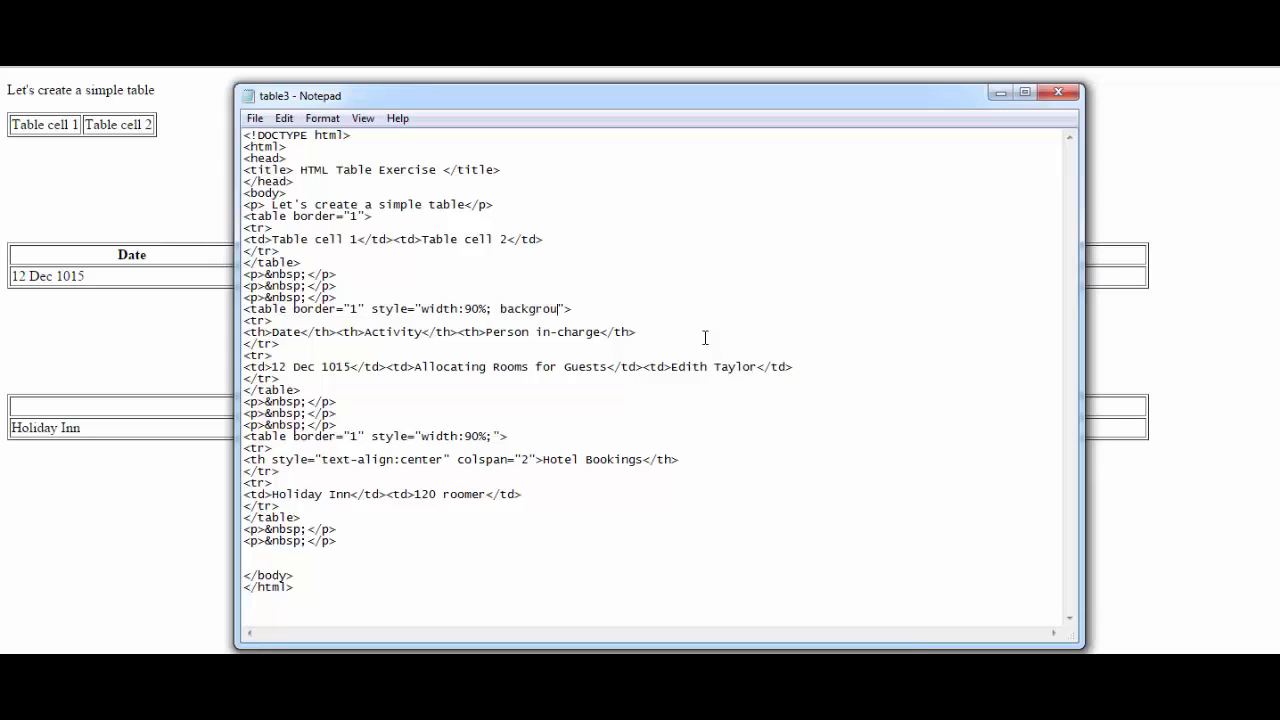
text(nd-)
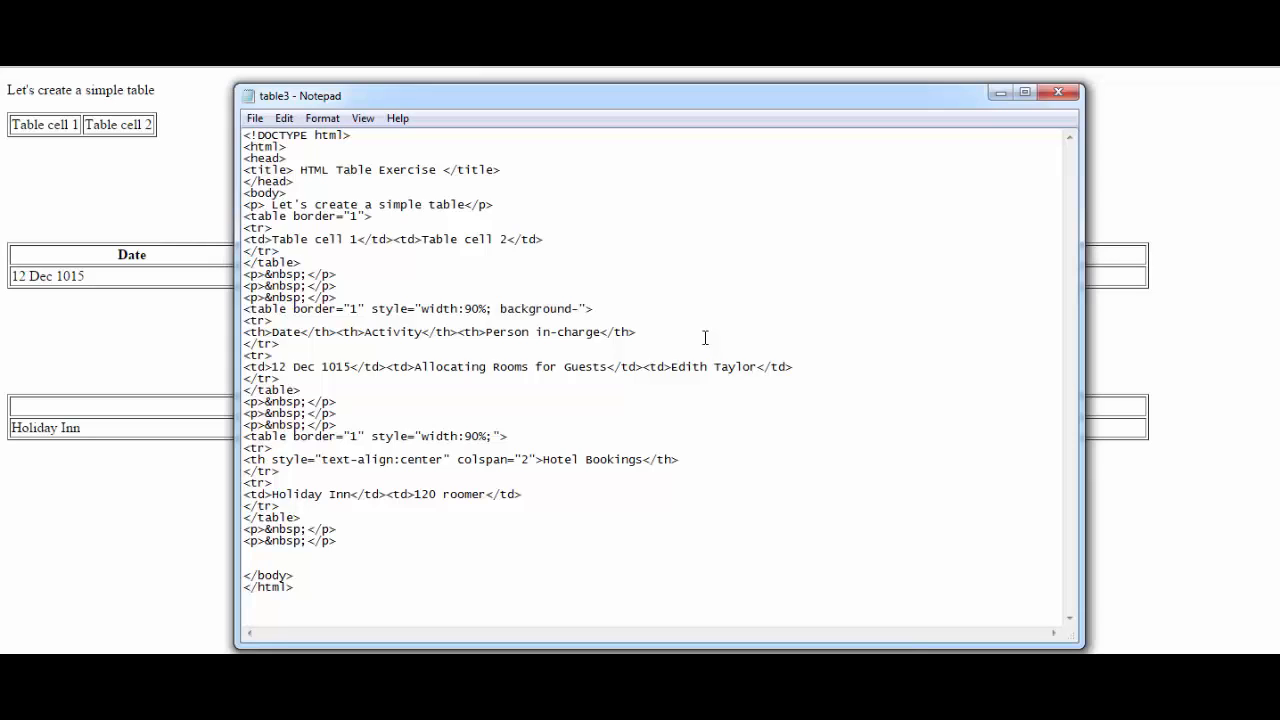
text(color)
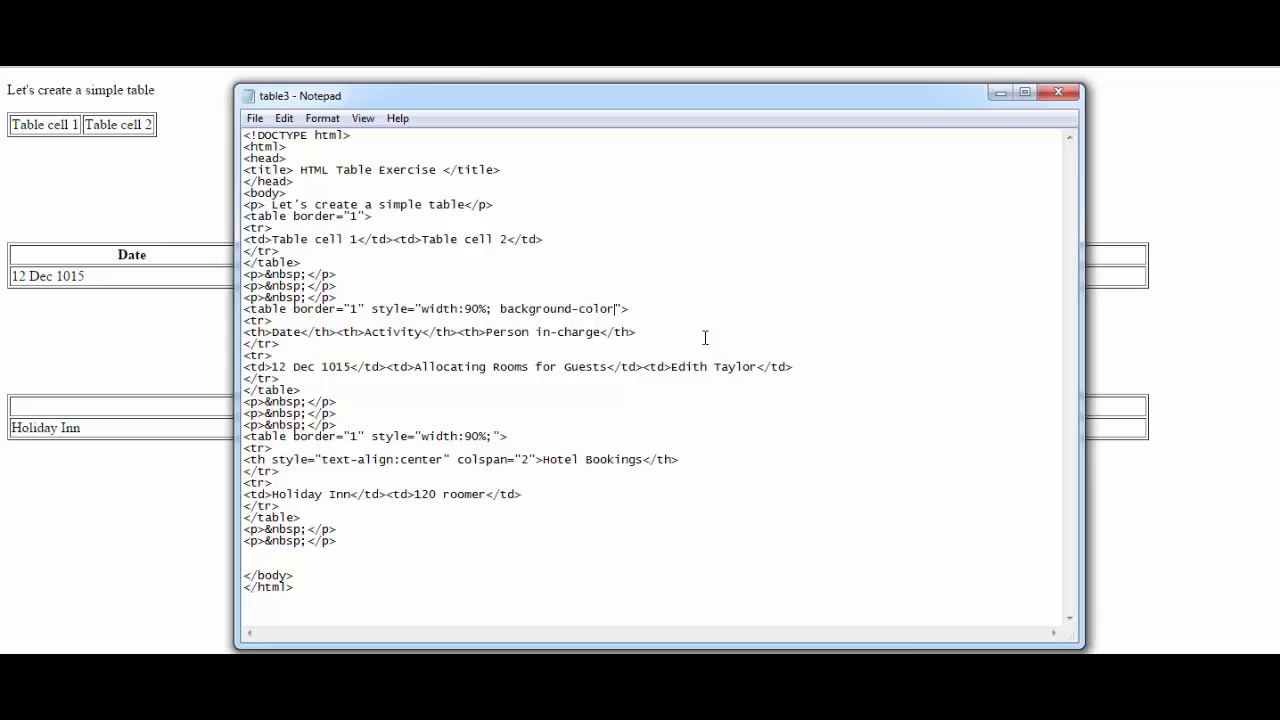
text(bl)
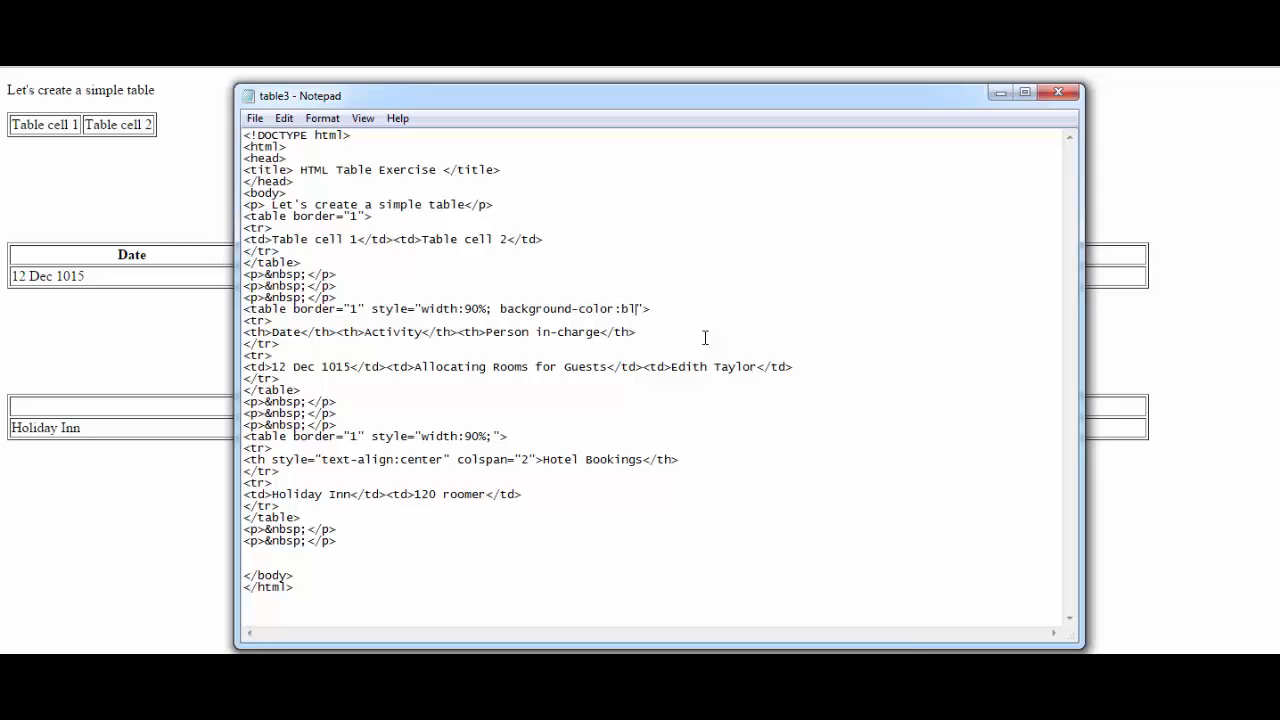
text(le)
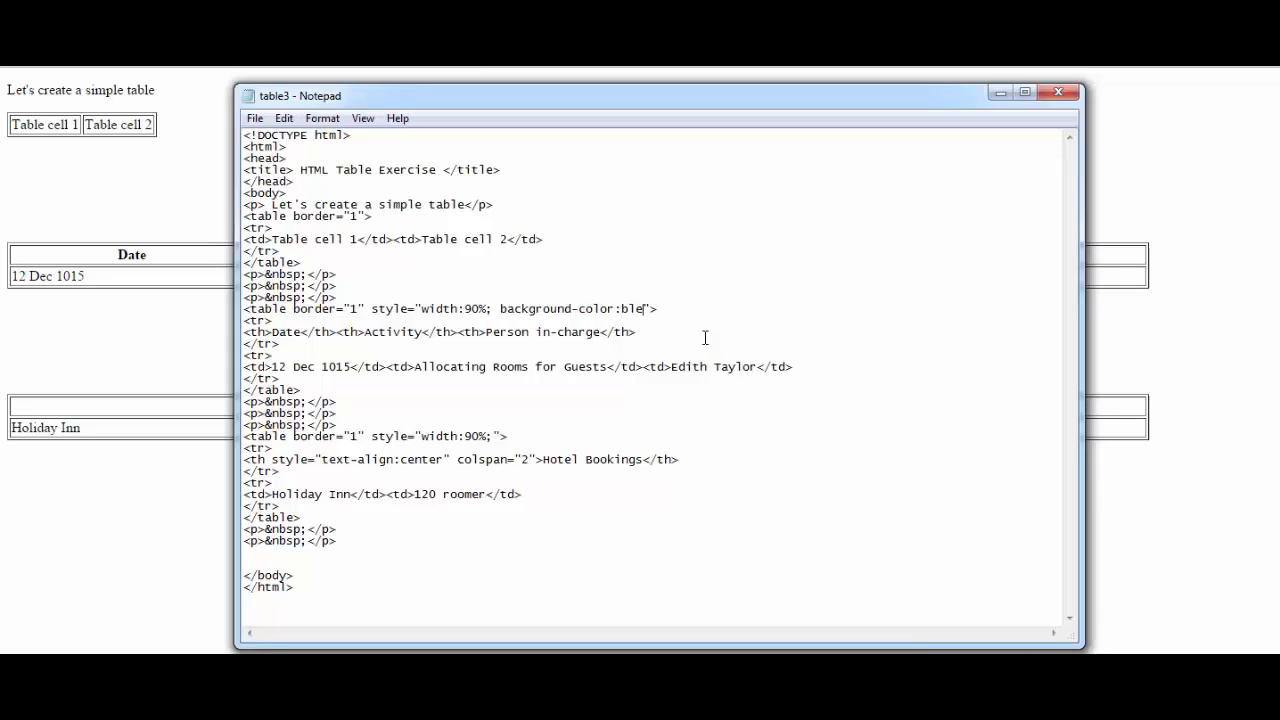
text(ue)
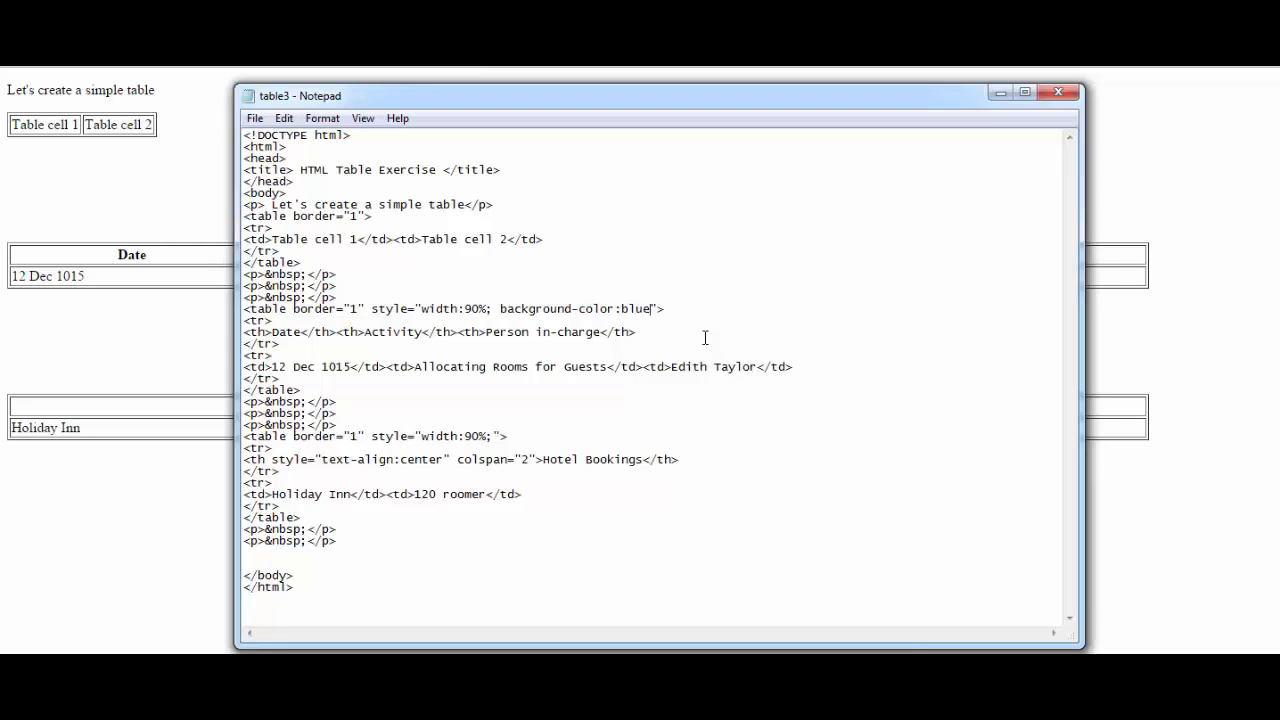
text(:)
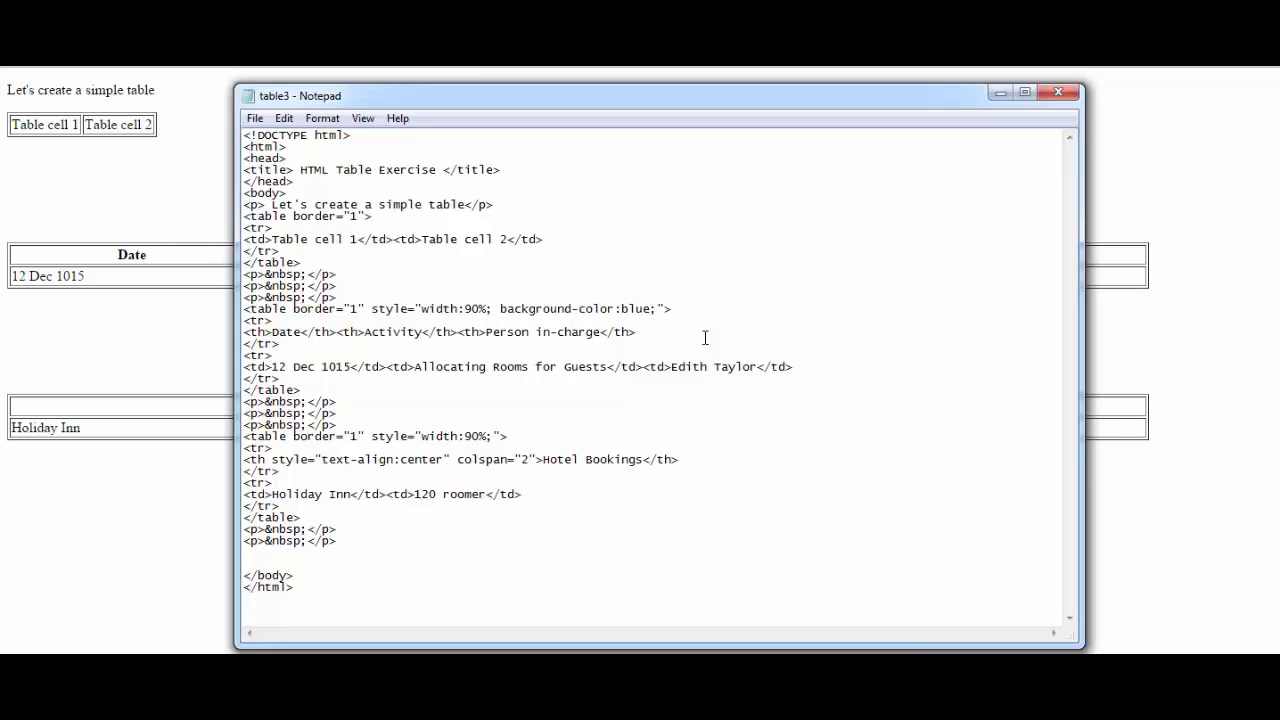
text(color)
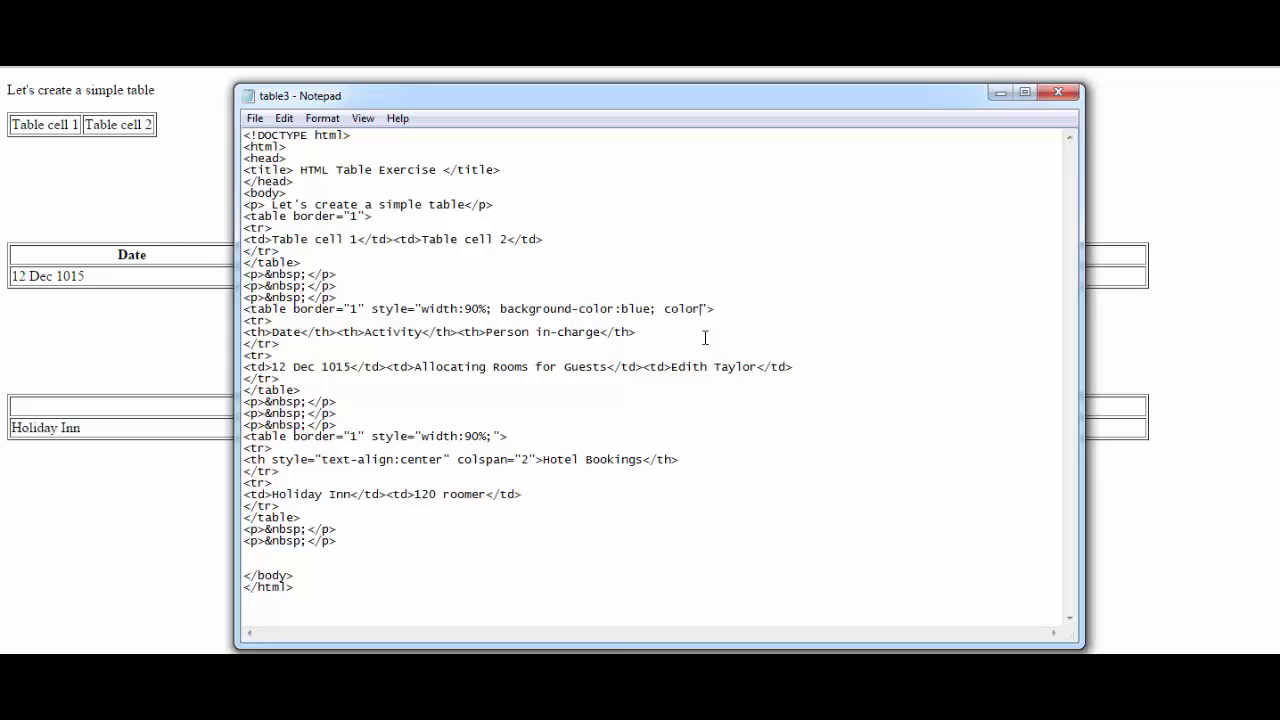
text(w)
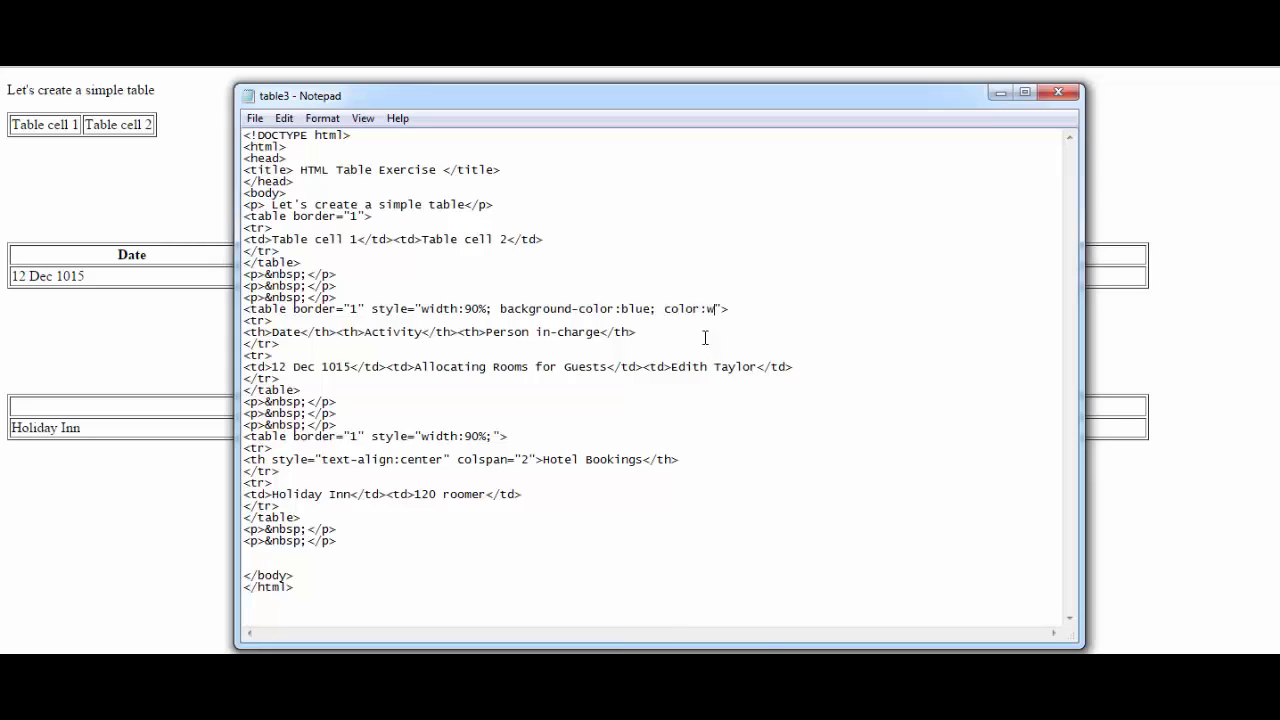
text(hite)
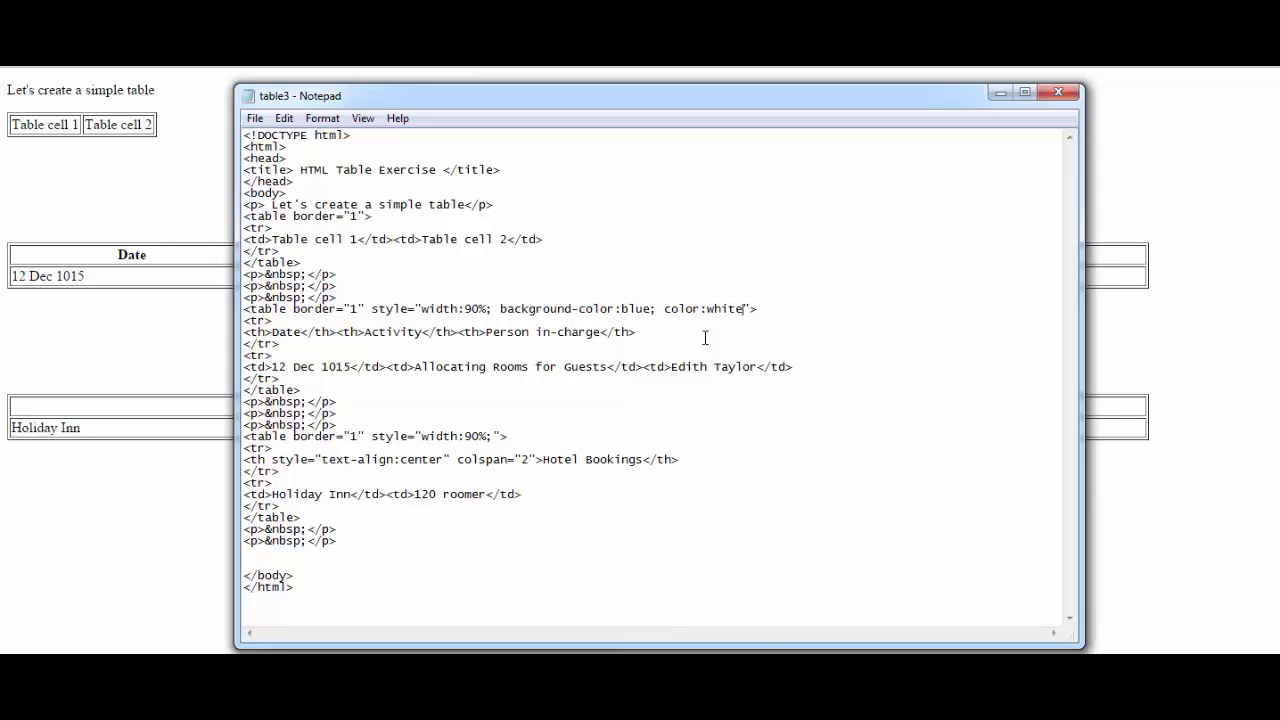
mouse_move(57, 124)
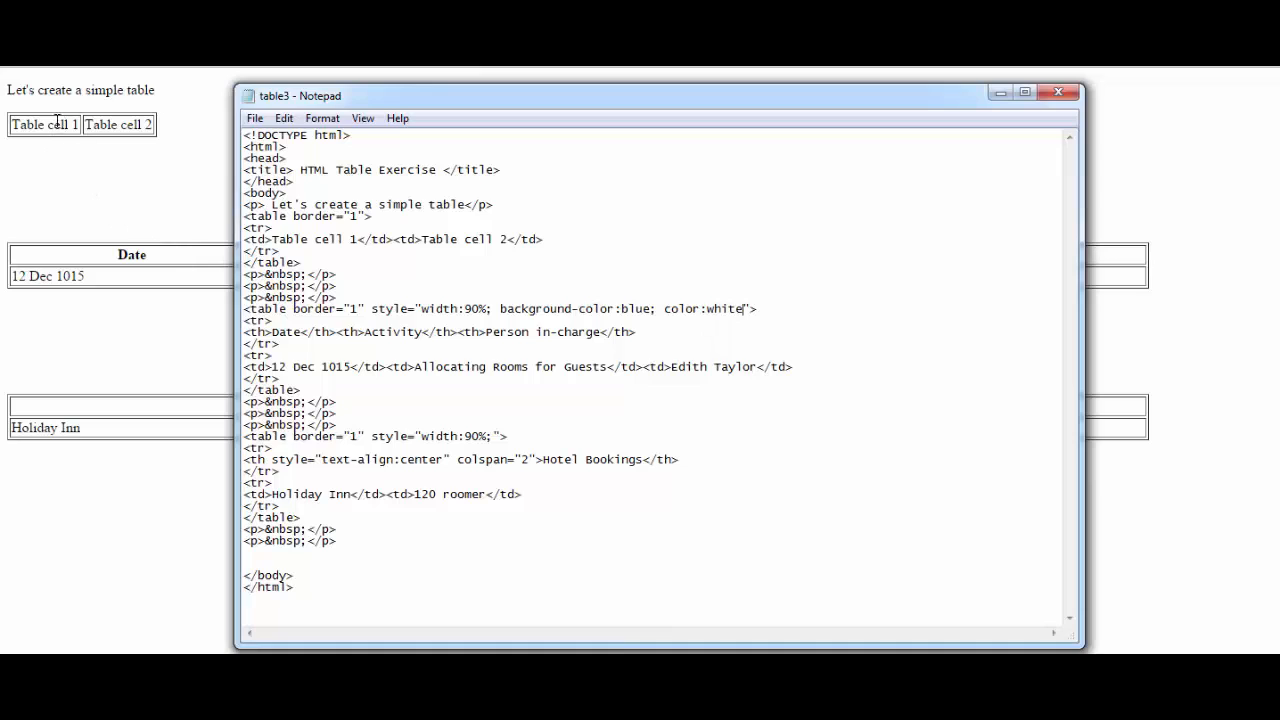
mouse_move(360, 243)
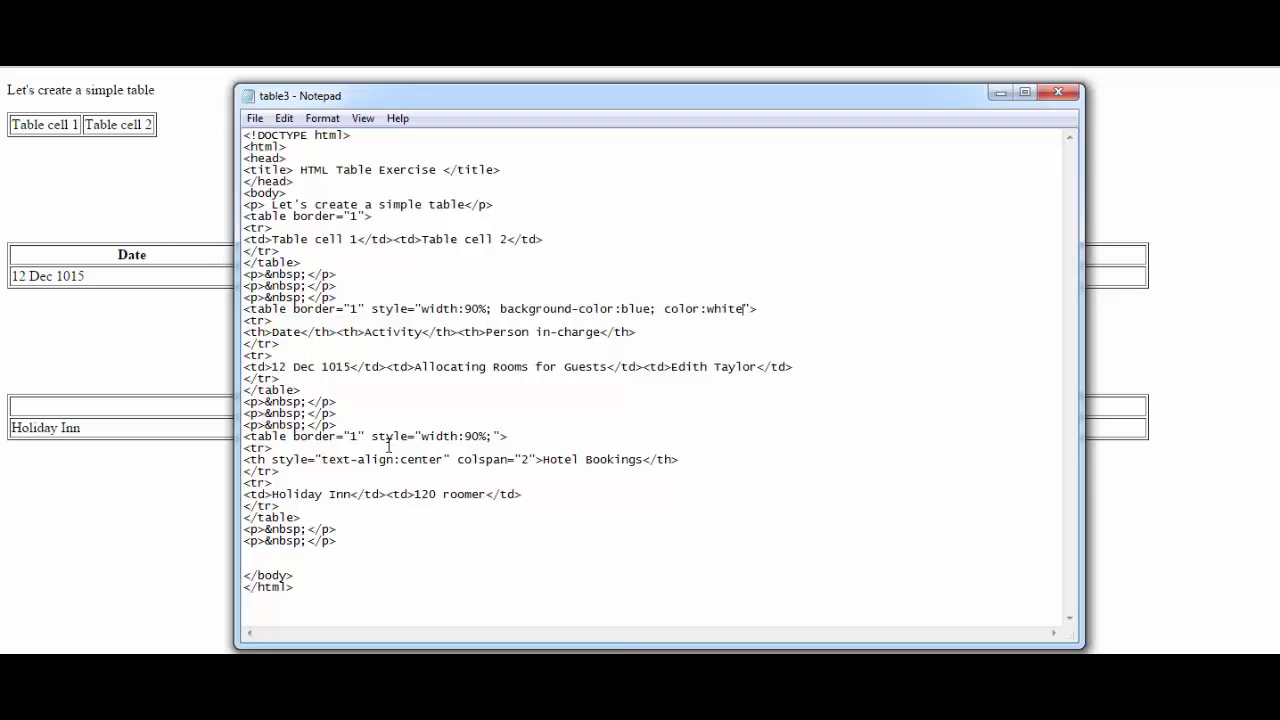
mouse_move(249, 114)
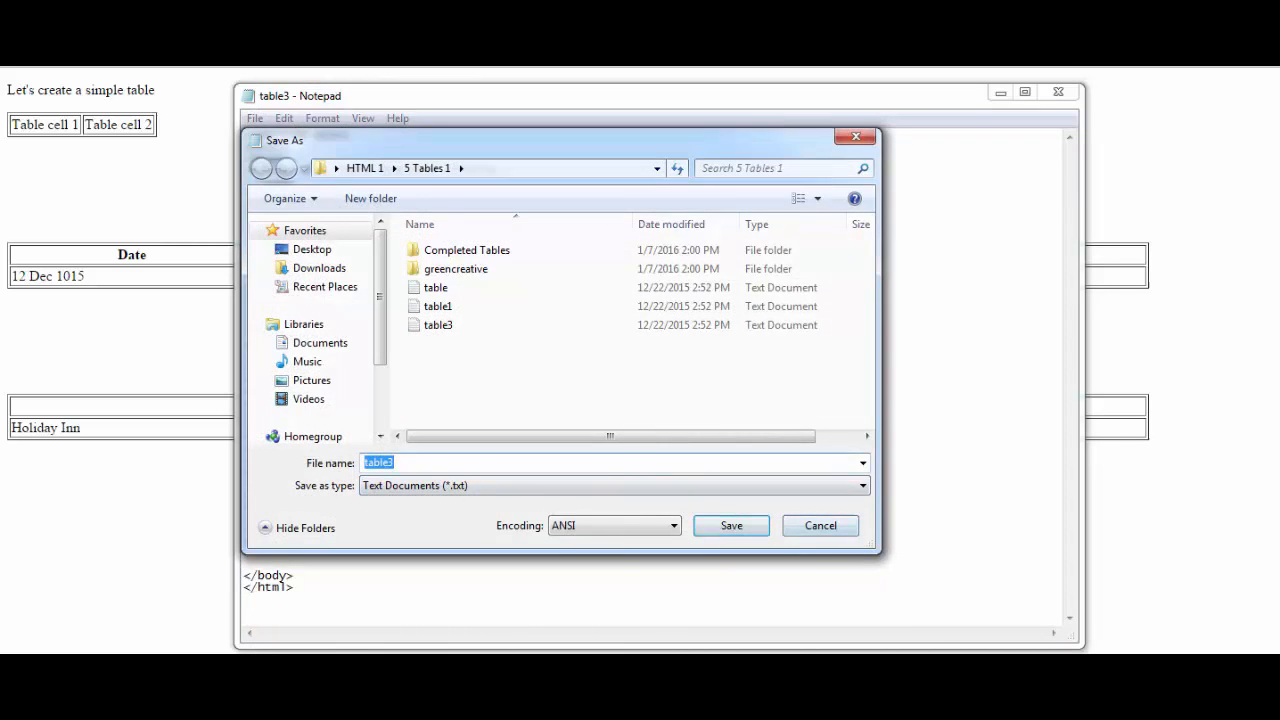
Save the edited page under its existing name
click(731, 525)
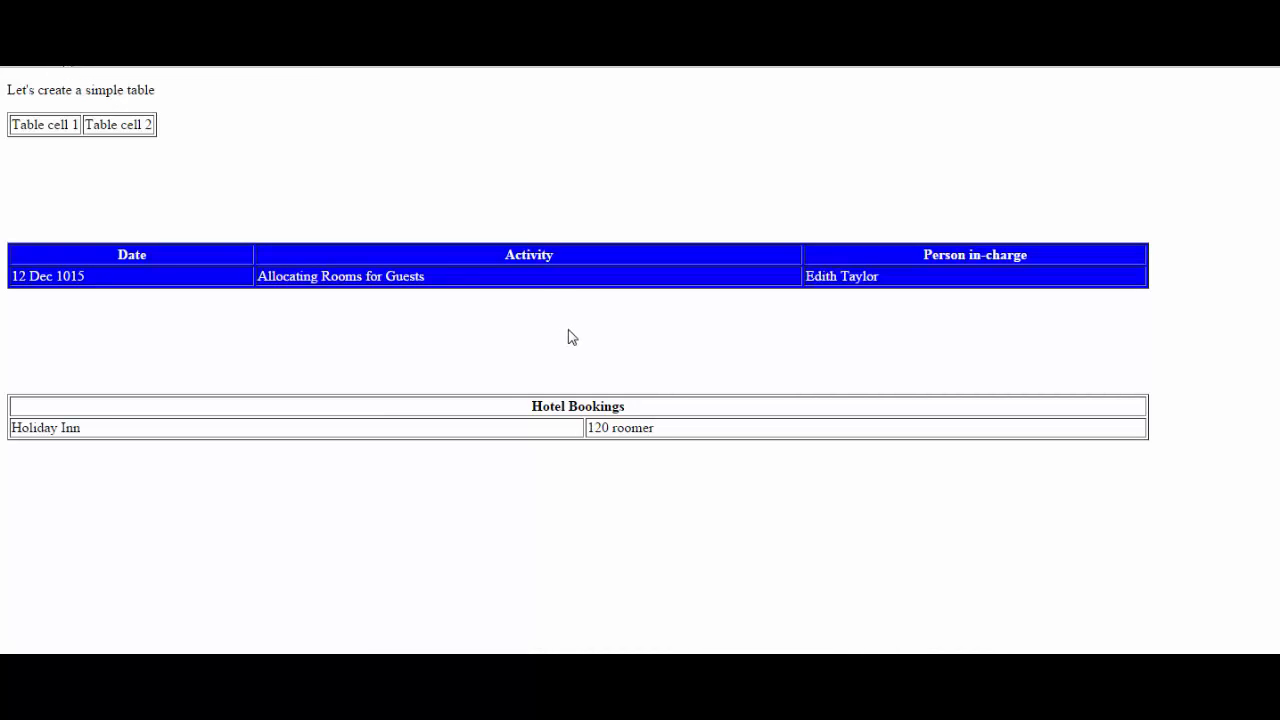
mouse_move(118, 271)
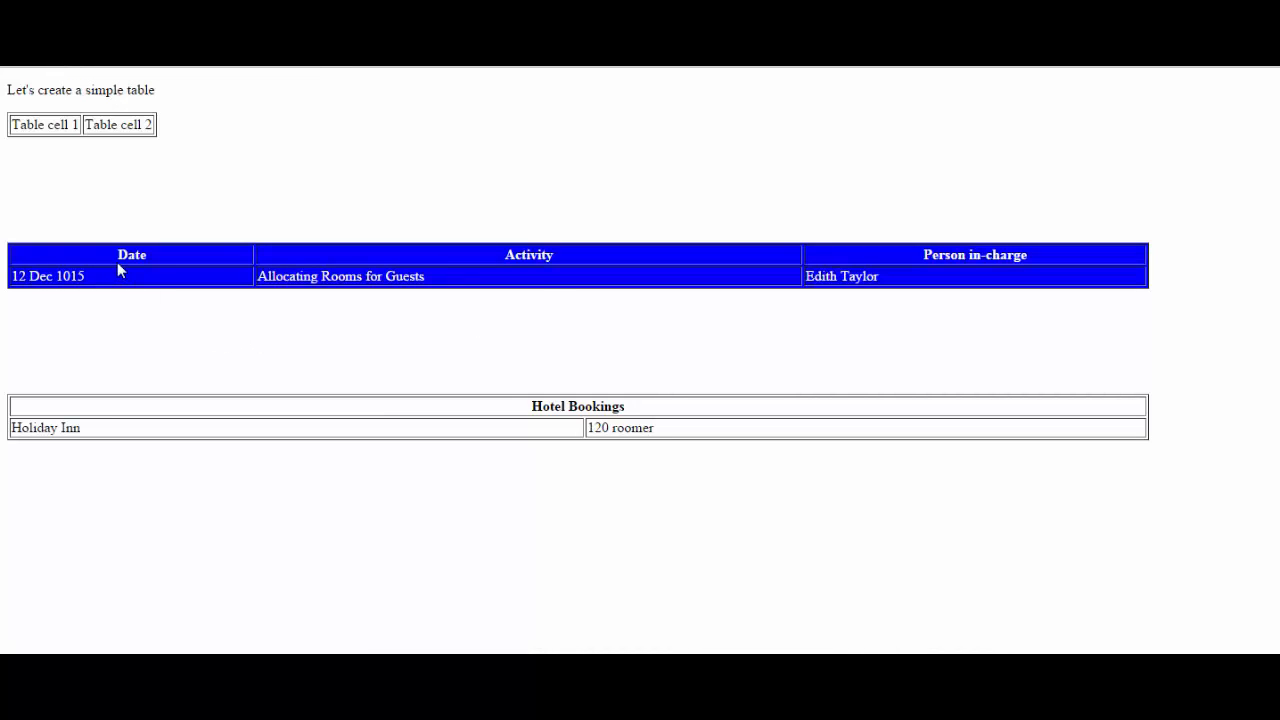
mouse_move(613, 291)
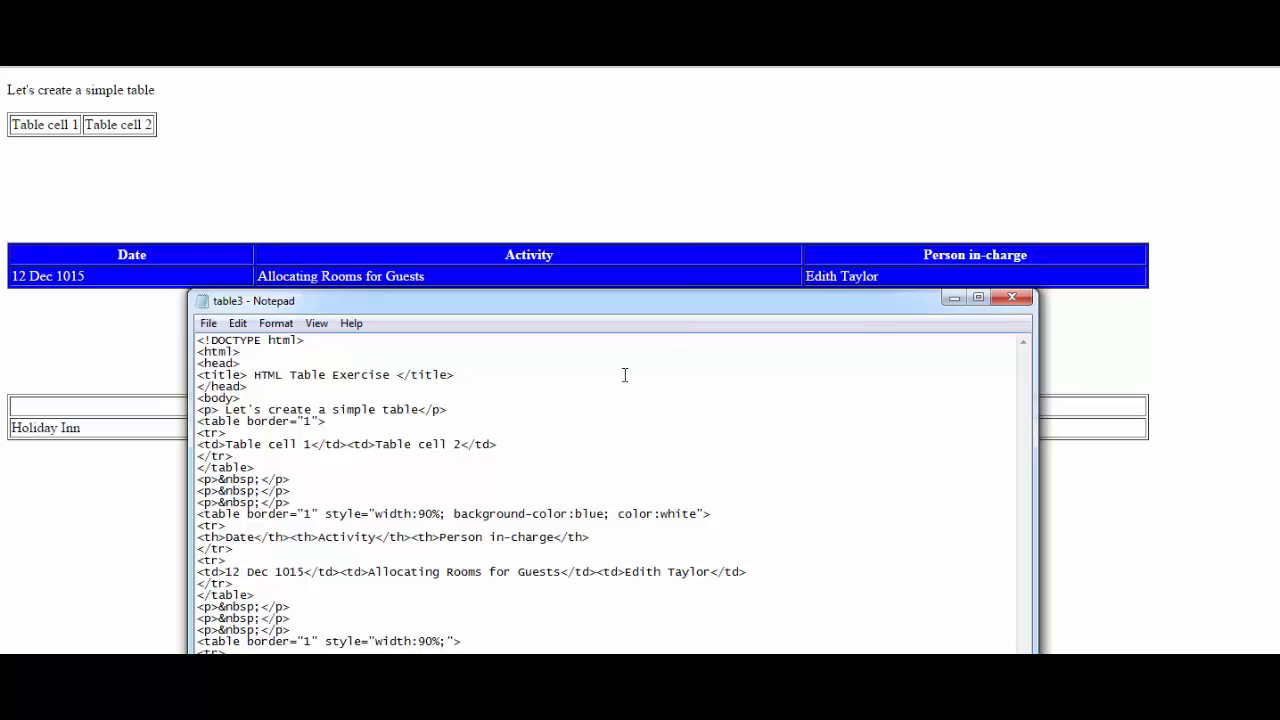
mouse_move(293, 520)
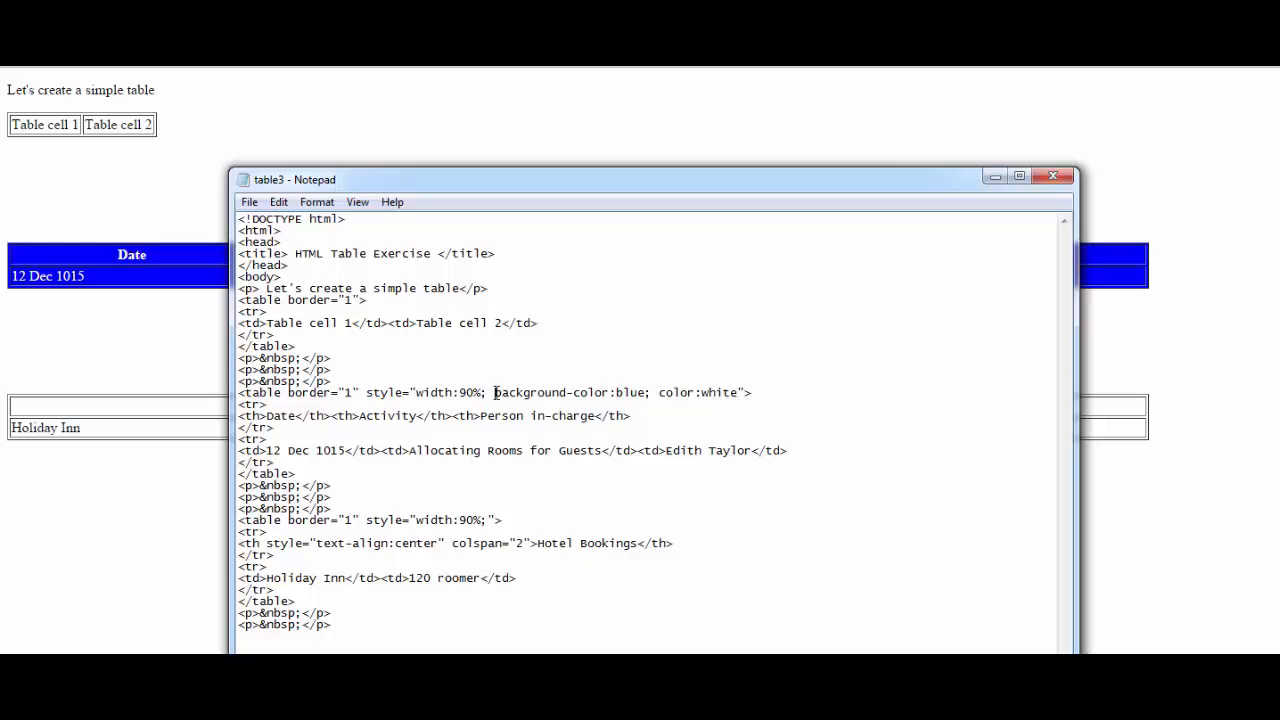
Delete the background-color:blue; color:white styling from the Date table's header row tag
drag(494, 392, 738, 392)
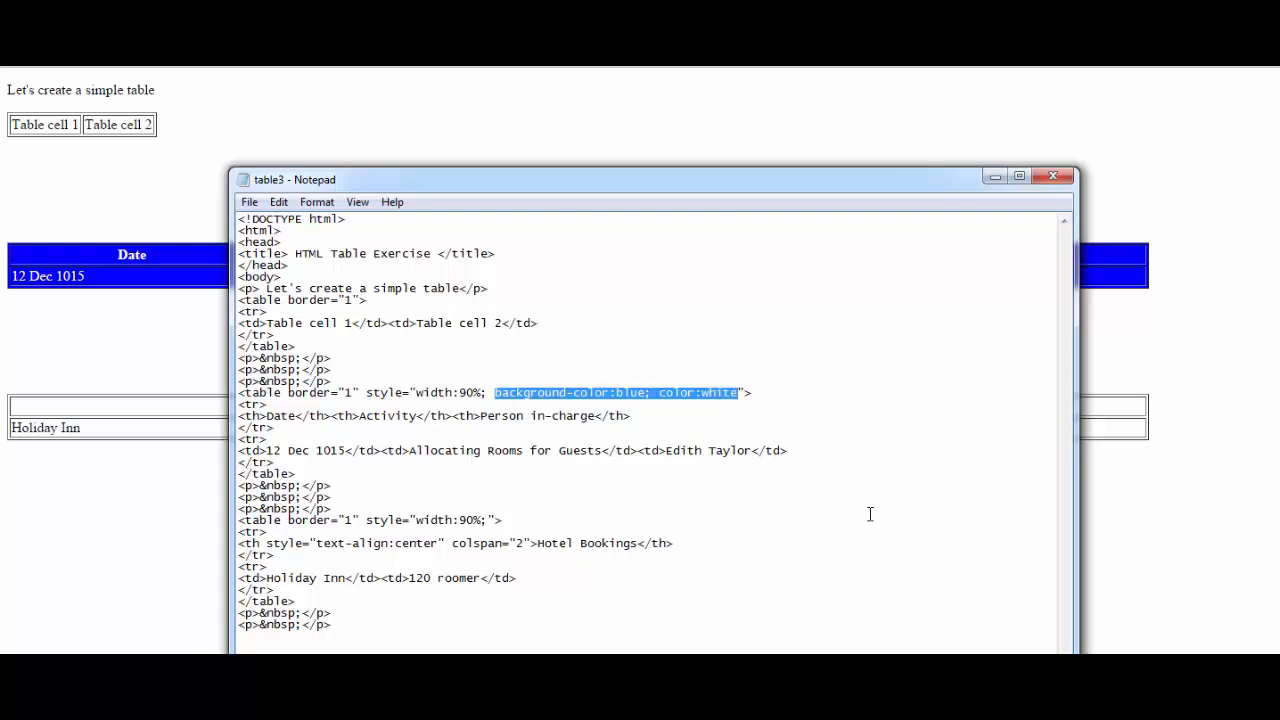
key(Delete)
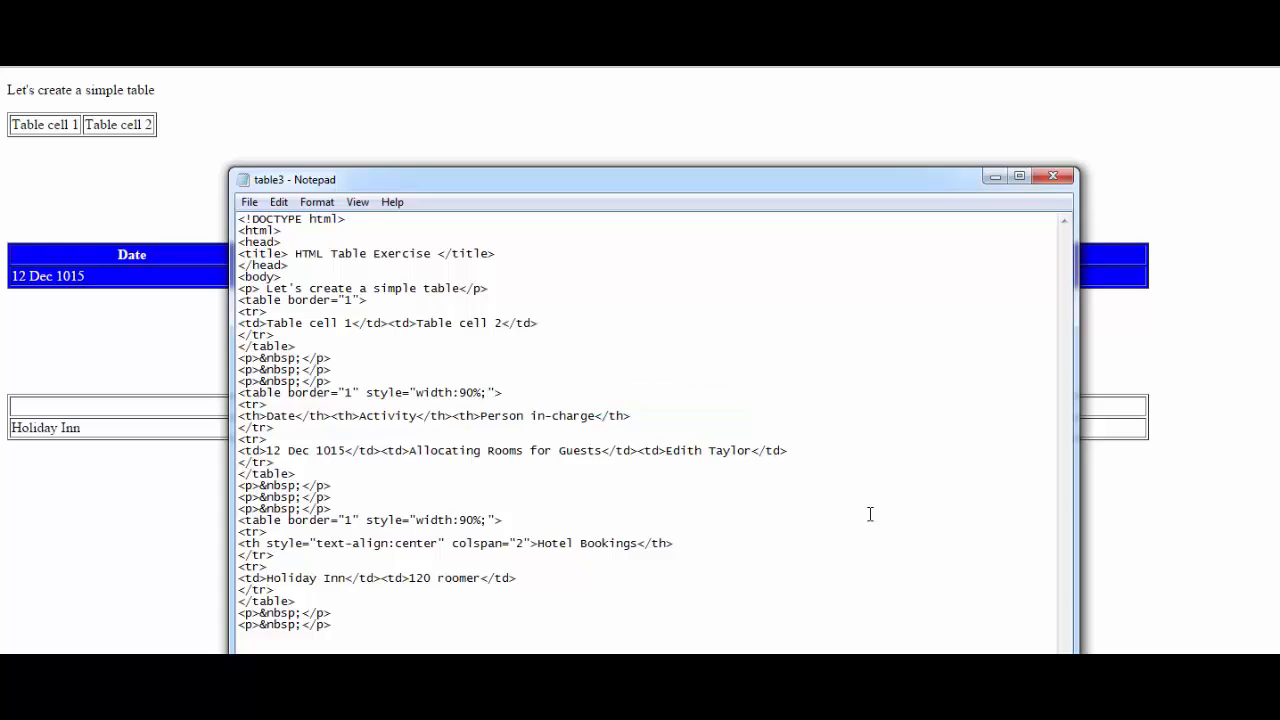
mouse_move(856, 506)
text( background-color:blue; color:white)
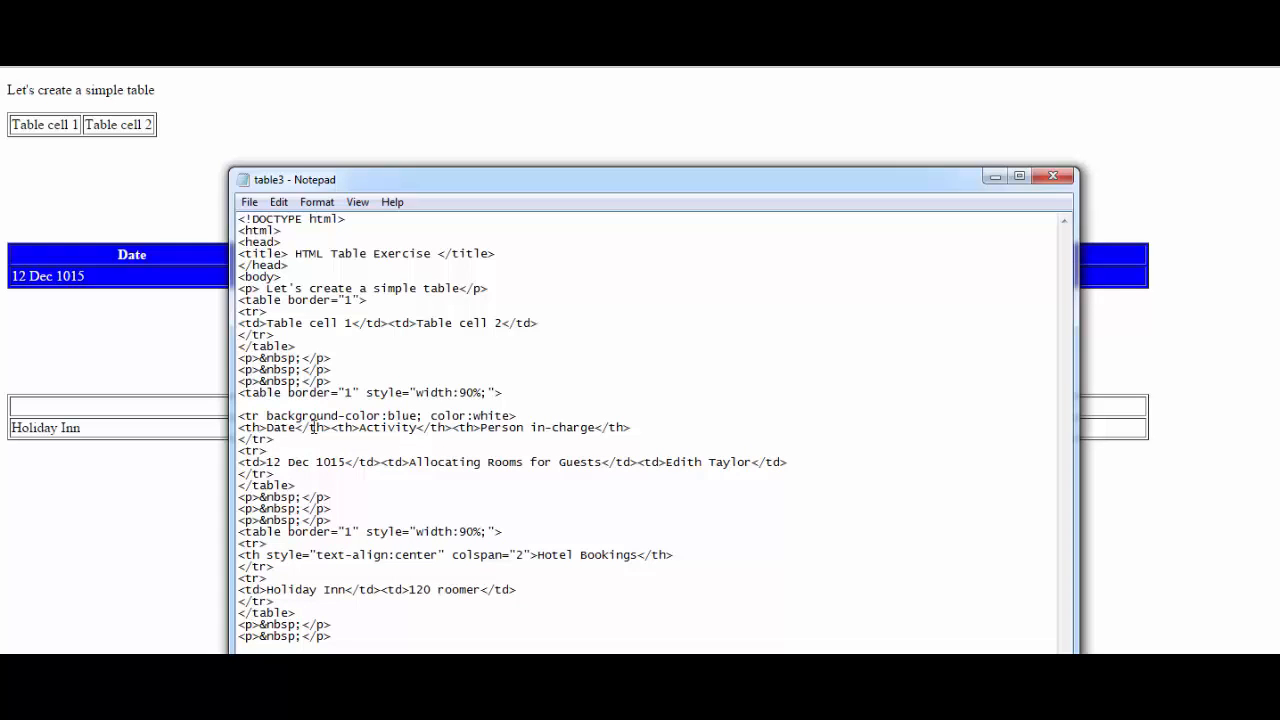
mouse_move(550, 440)
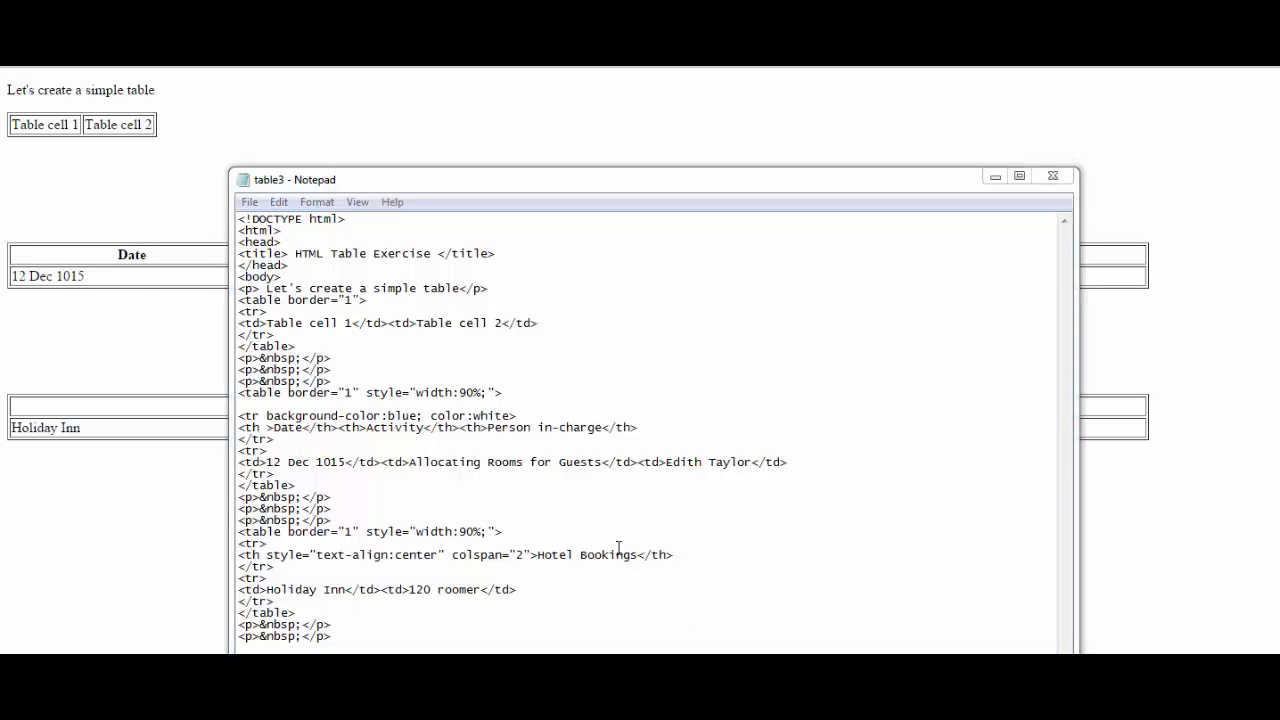
mouse_move(492, 420)
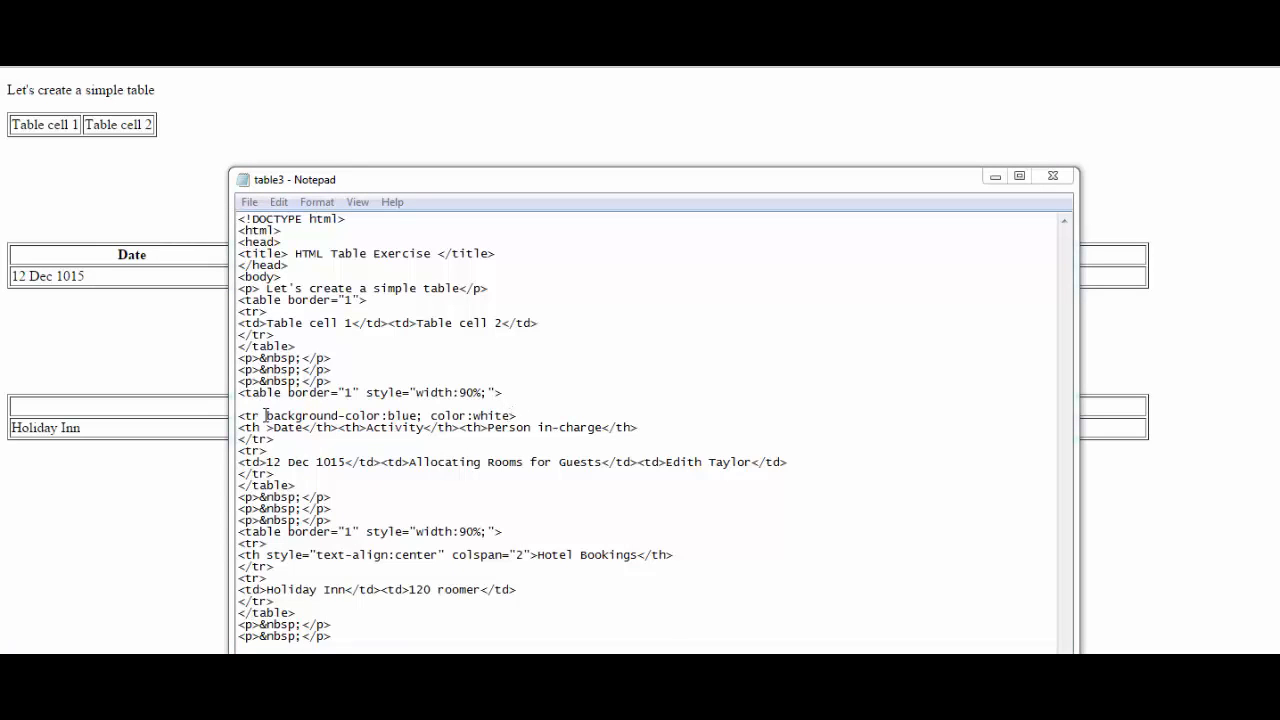
double_click(297, 415)
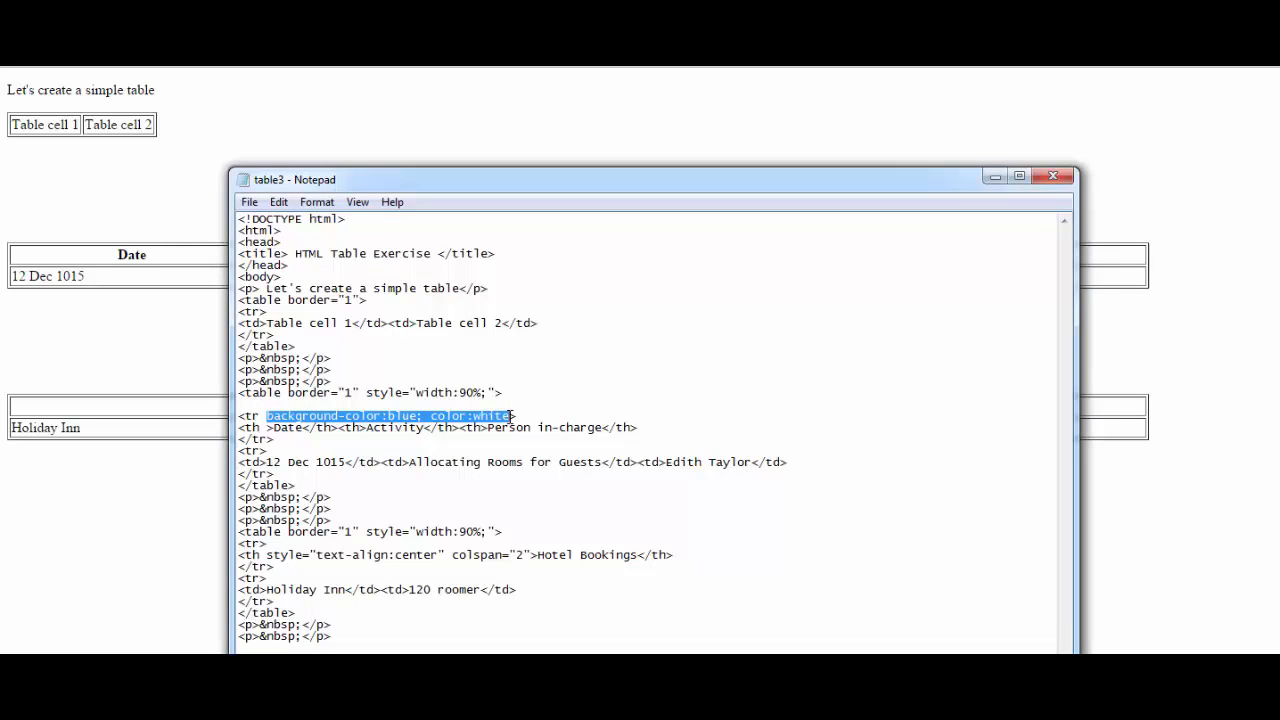
key(Delete)
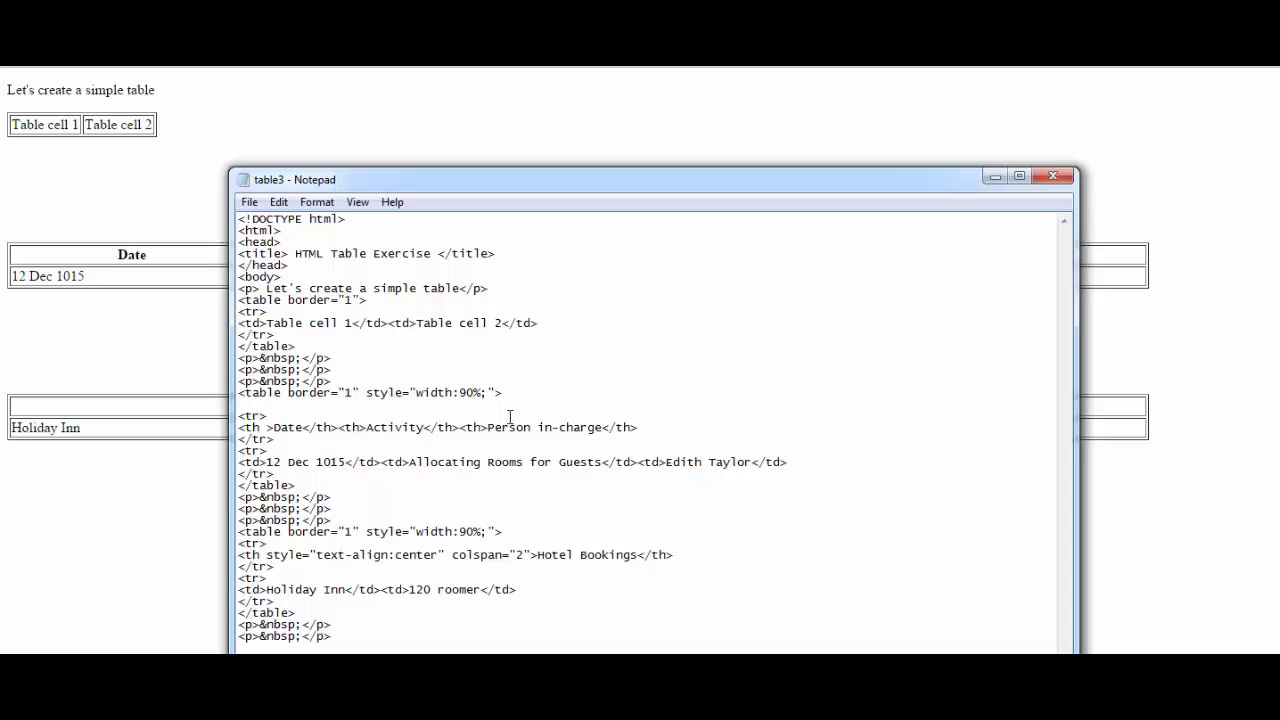
mouse_move(487, 392)
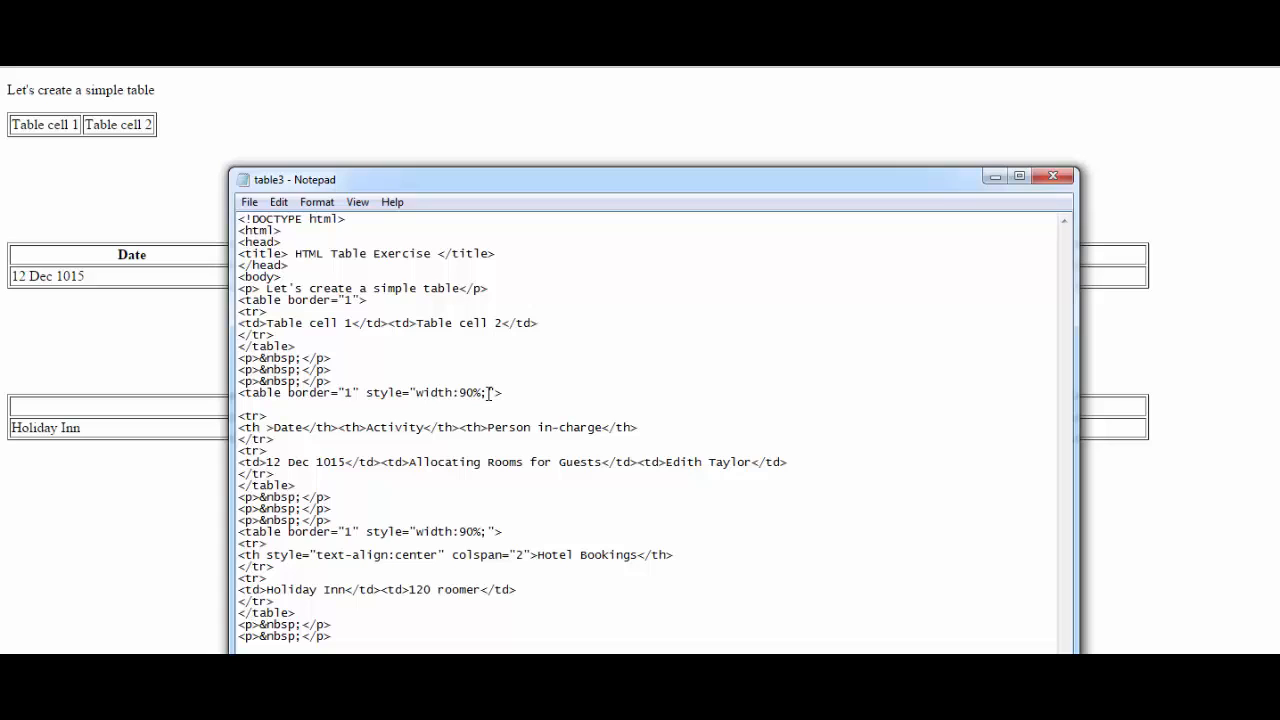
Insert background-color:blue; color:white after width:90%; in the Date table's style
text(background-color:blue; color:white)
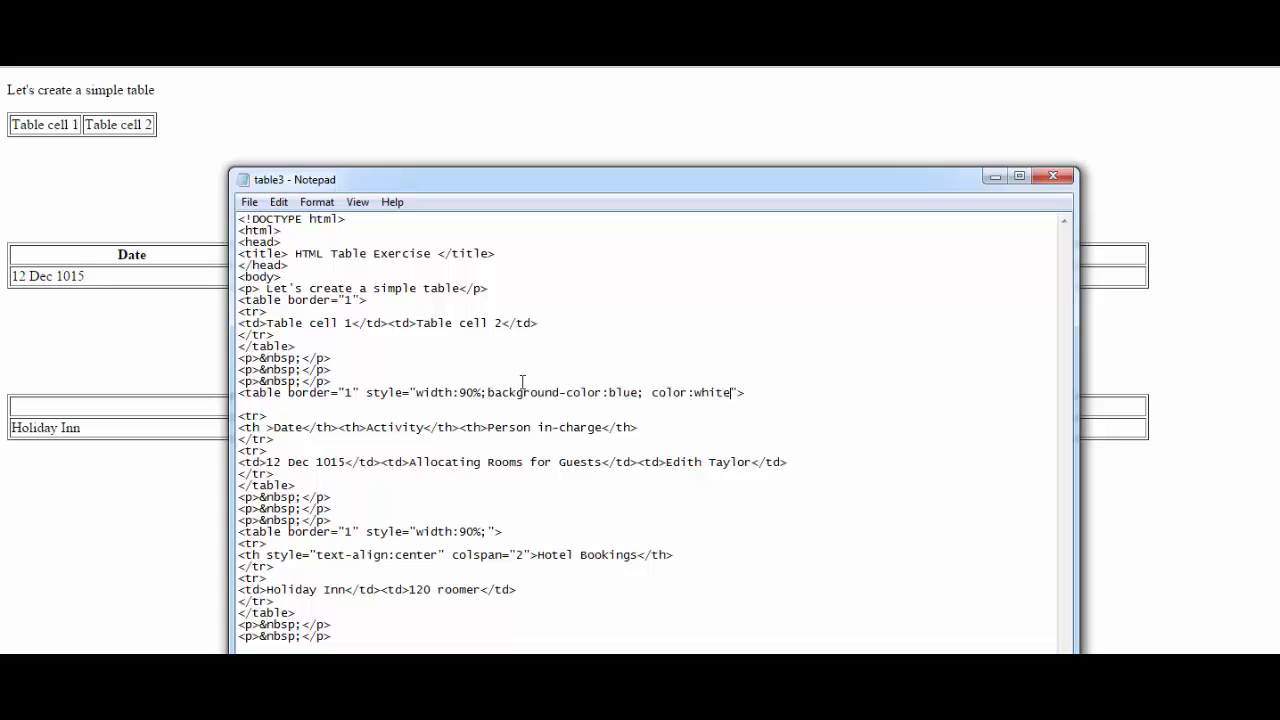
mouse_move(640, 575)
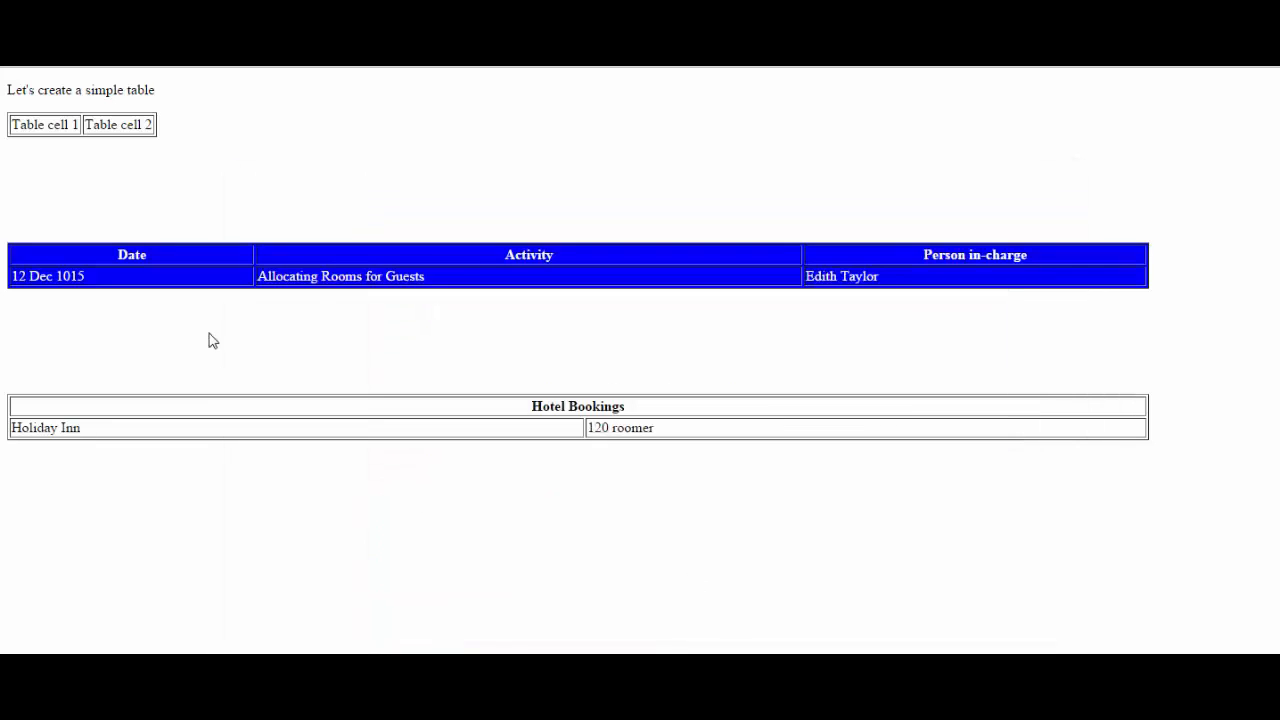
mouse_move(272, 262)
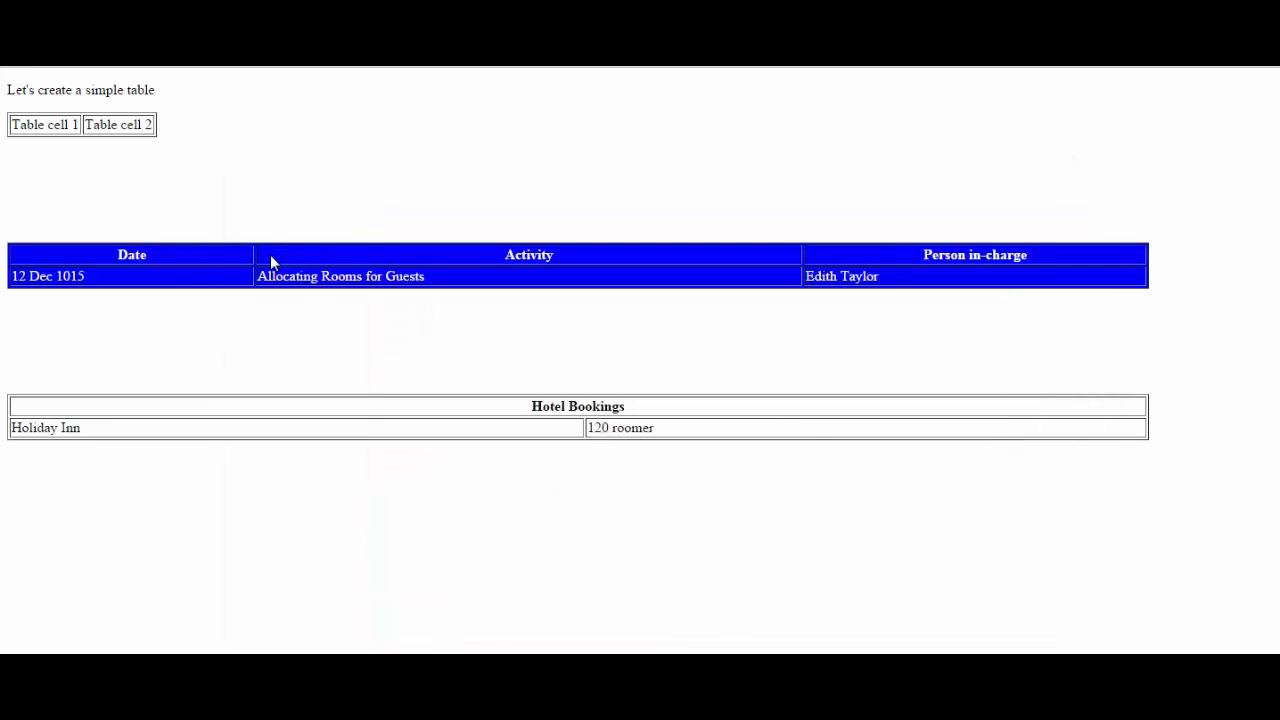
mouse_move(93, 284)
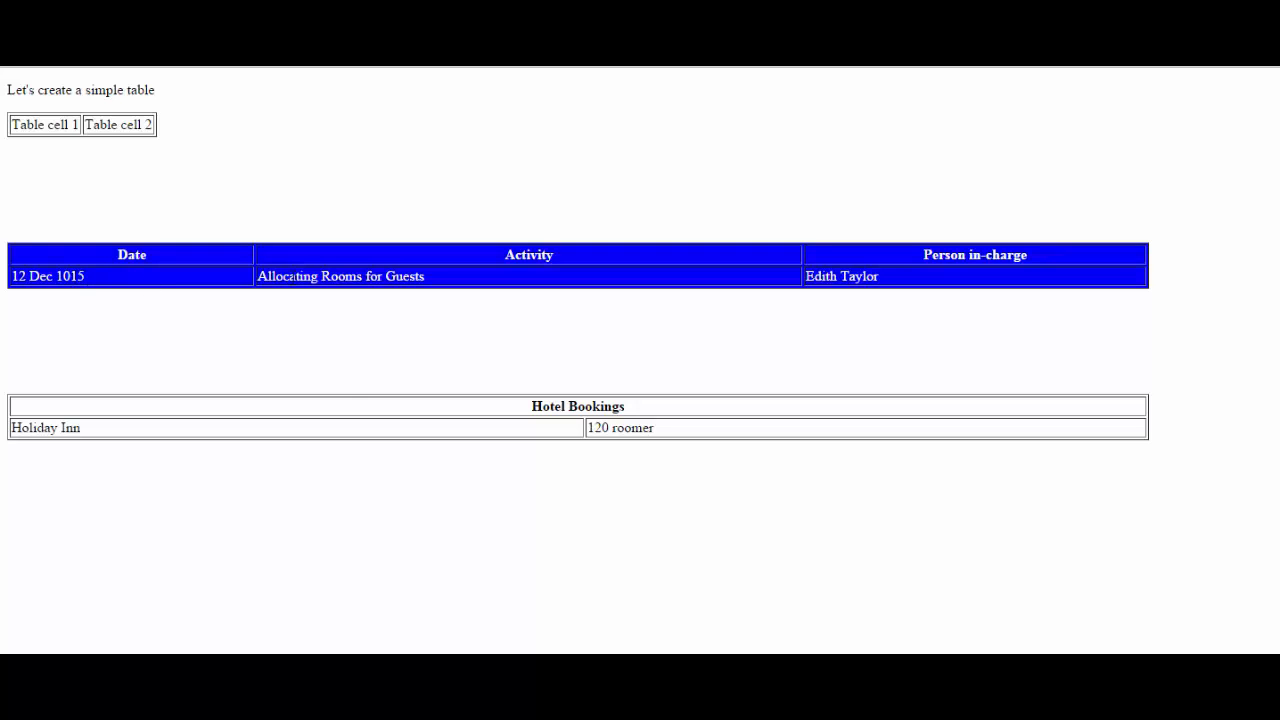
mouse_move(451, 620)
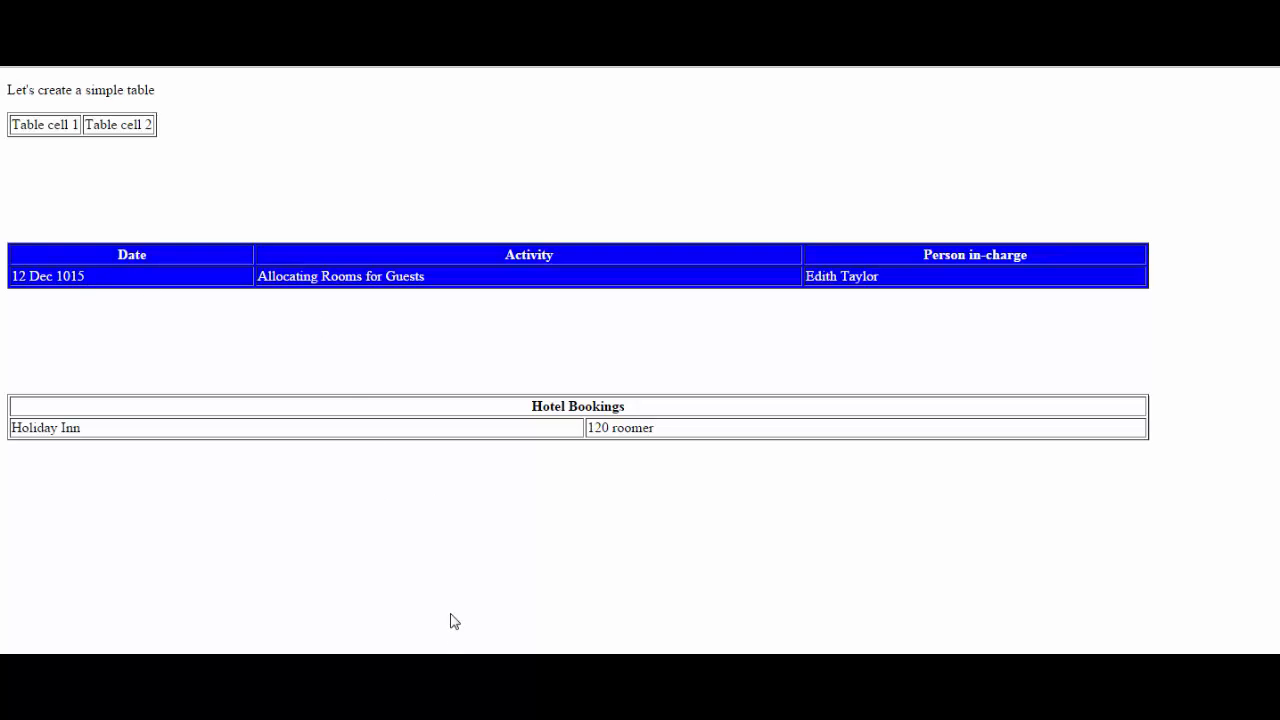
mouse_move(277, 513)
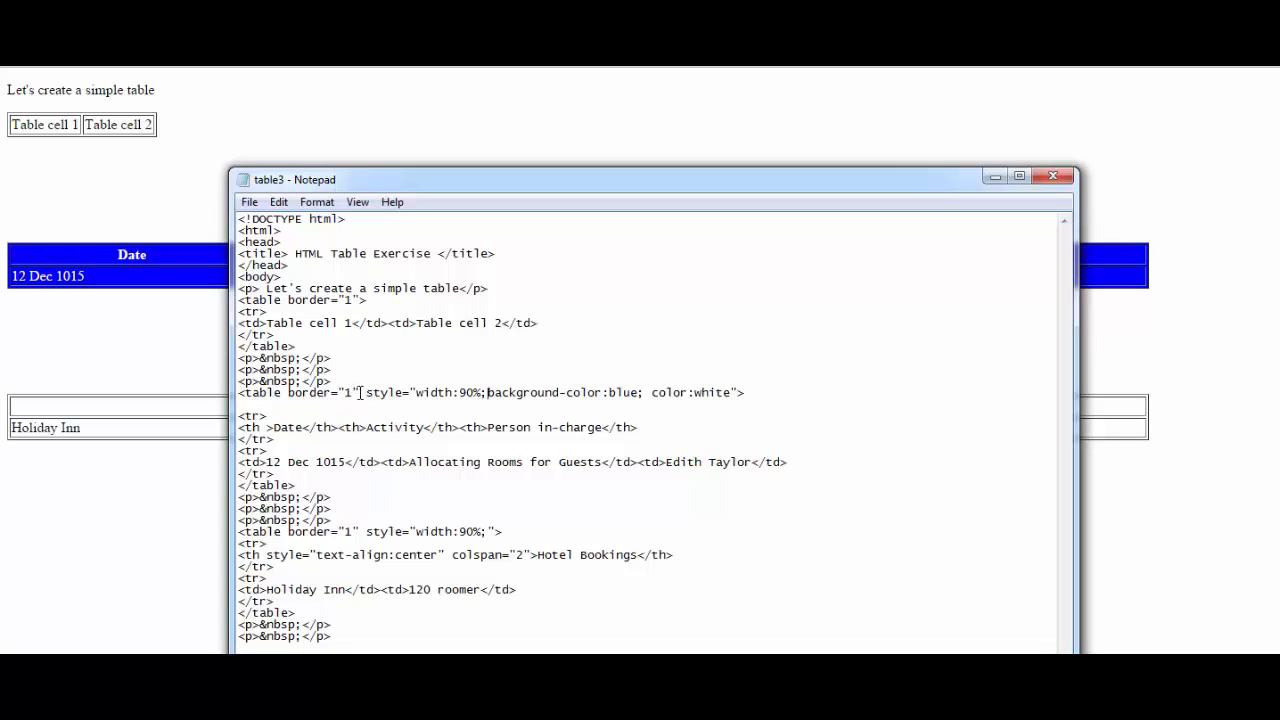
mouse_move(540, 531)
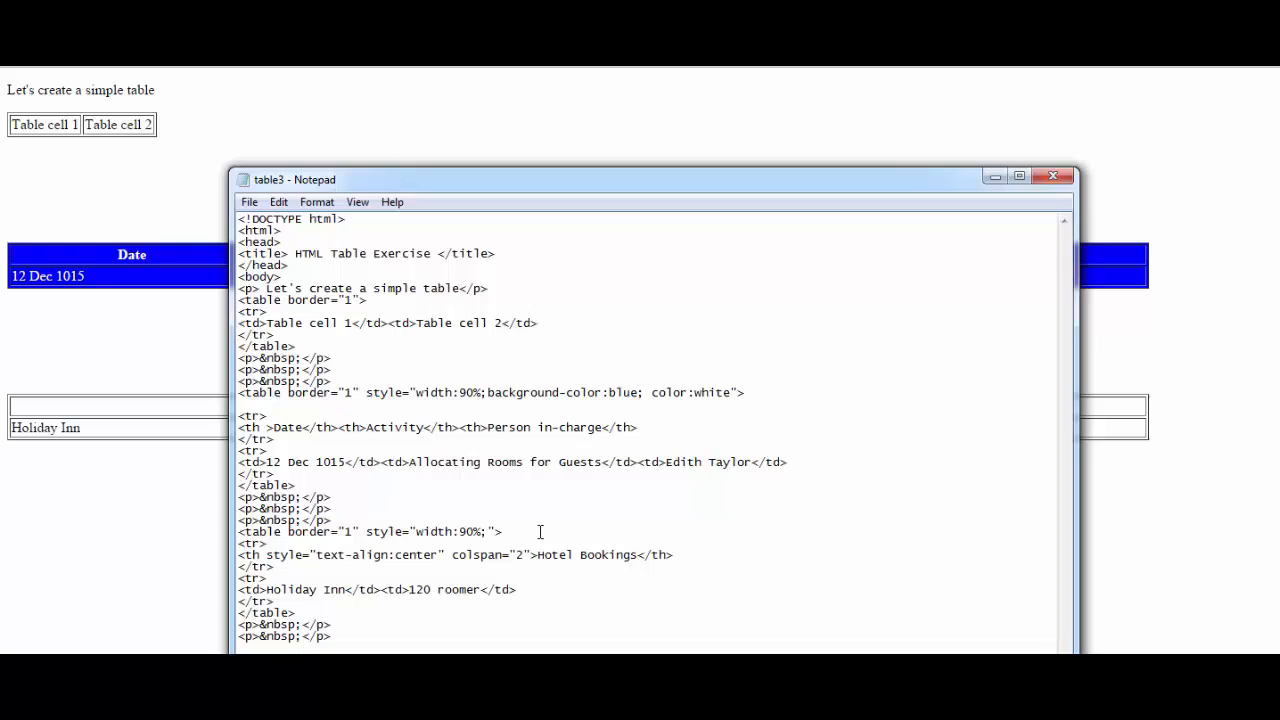
mouse_move(517, 507)
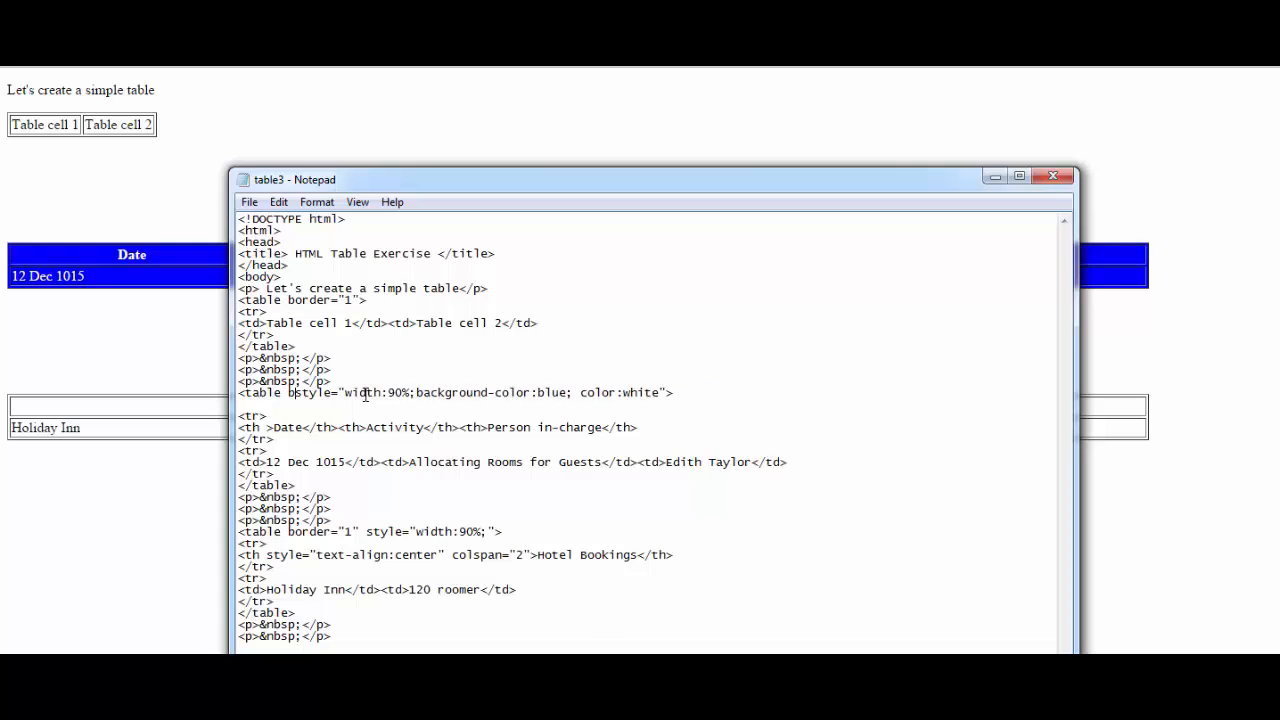
Clear all the old attributes from the Date table's opening tag
drag(290, 392, 675, 392)
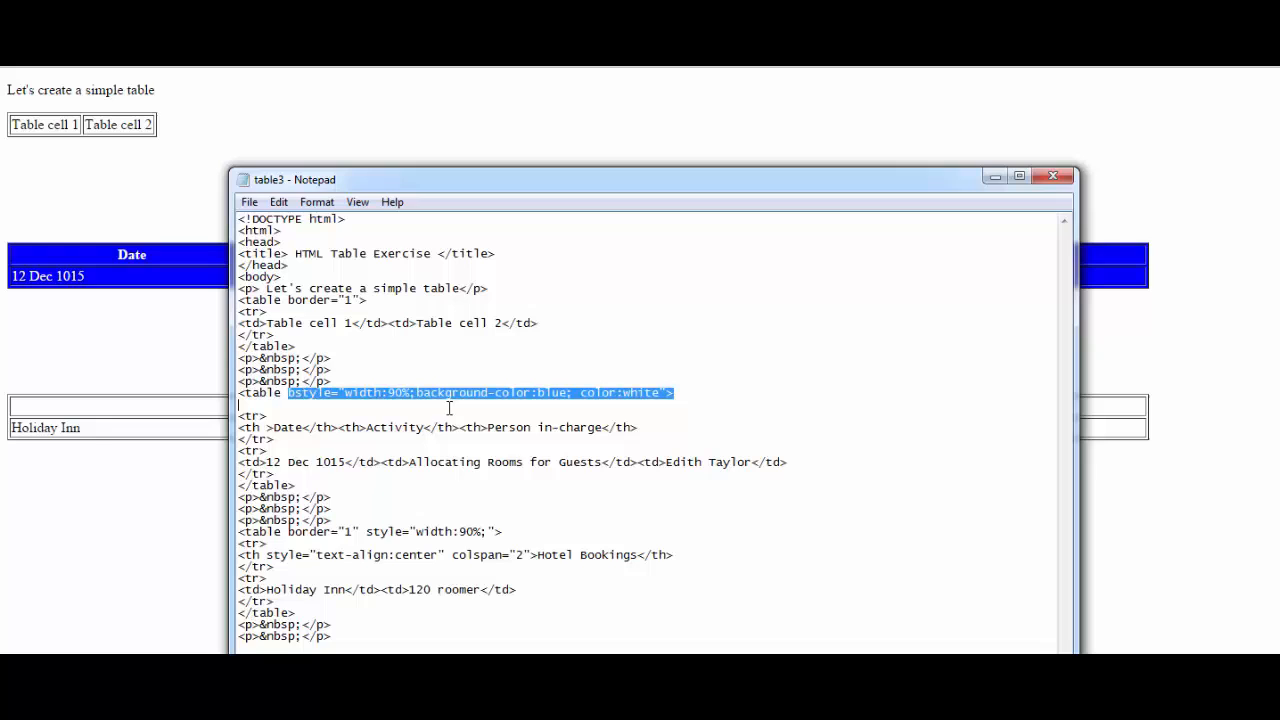
key(Delete)
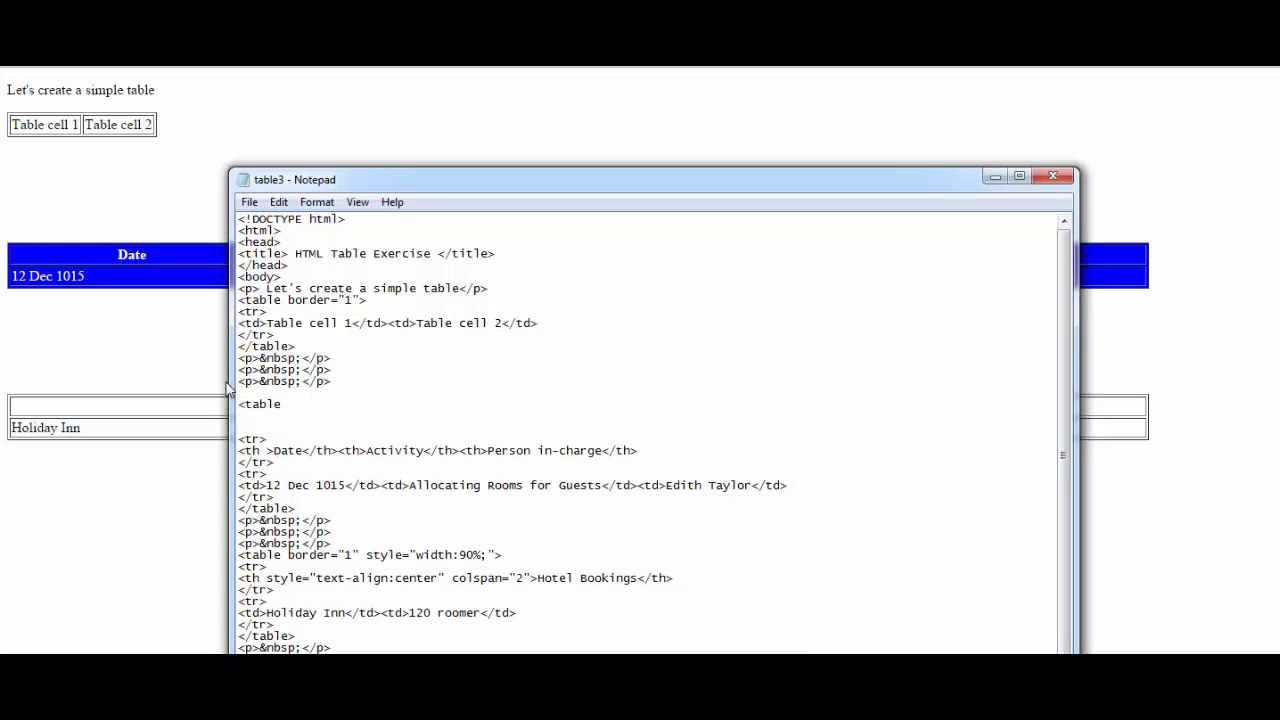
click(283, 404)
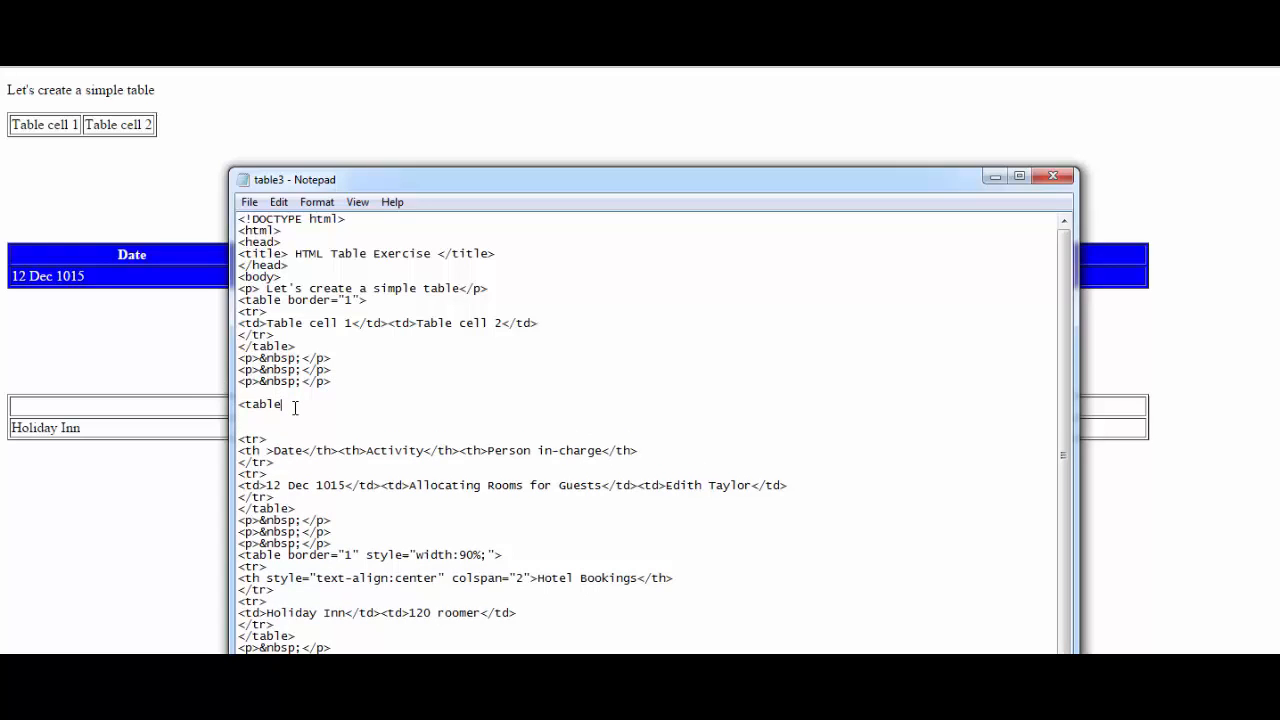
Write style="border:1px solid yellowgreen;"> into the Date table's opening tag
text(style=)
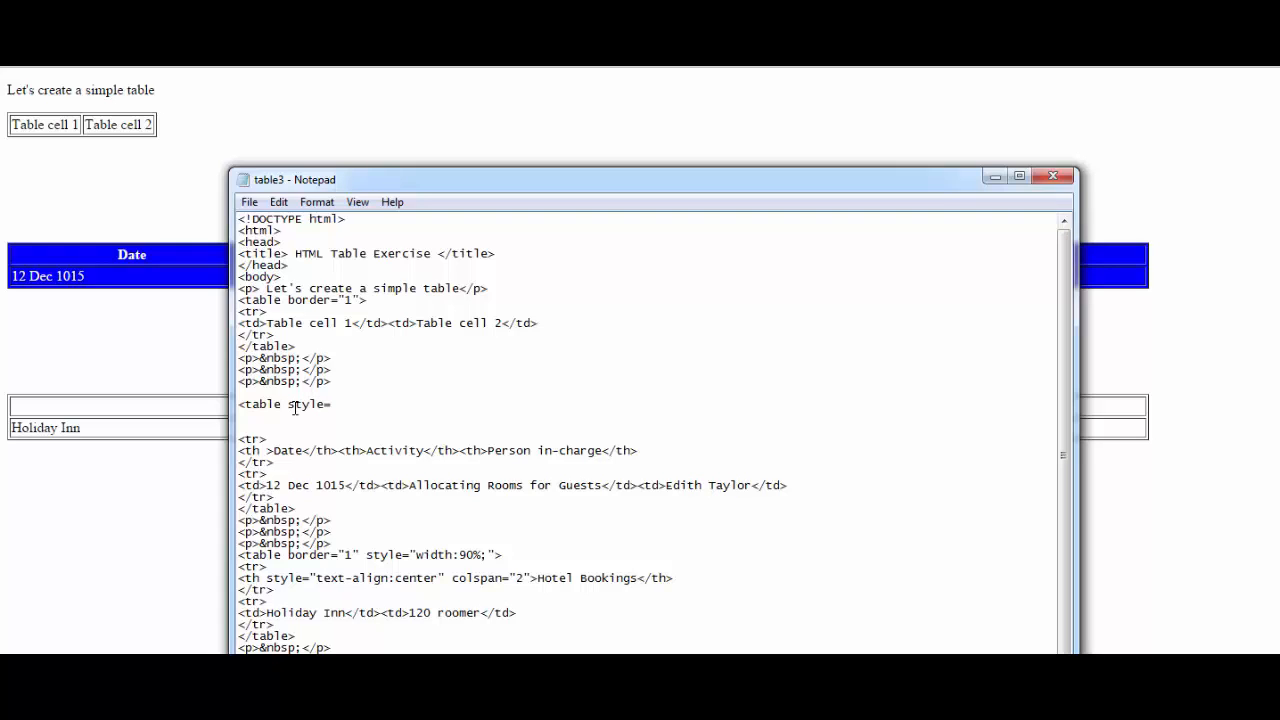
text("bo)
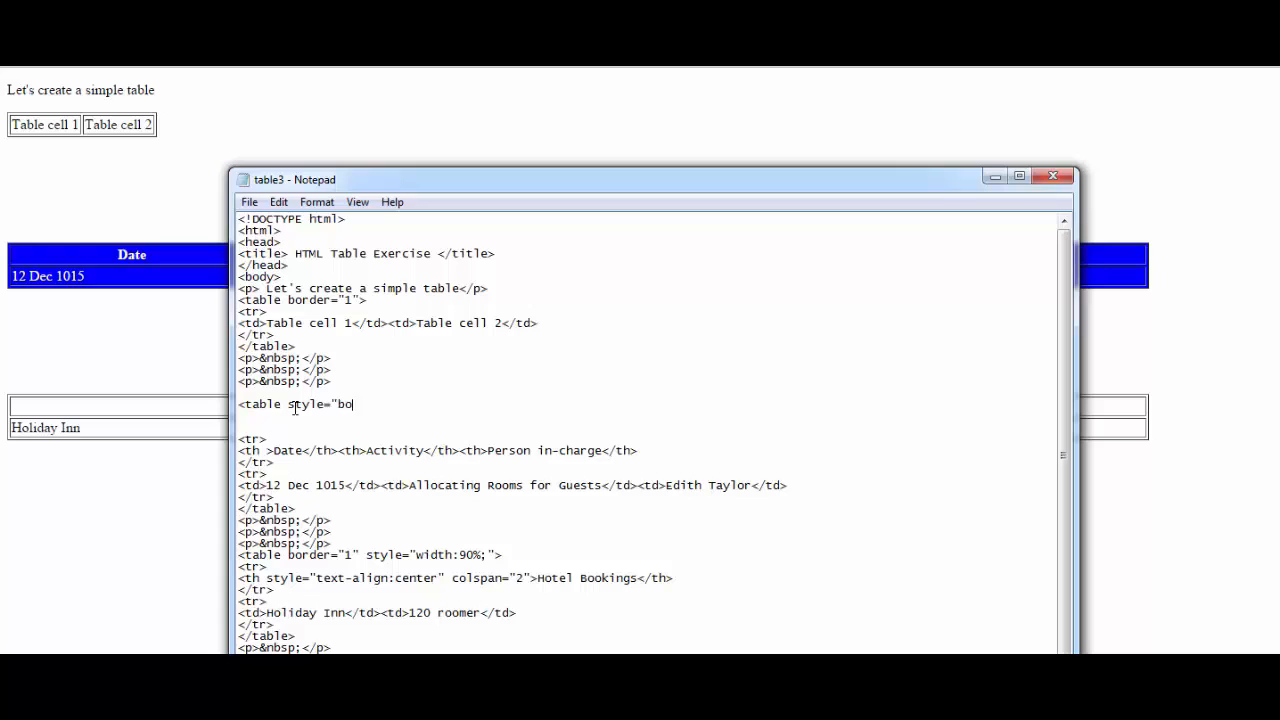
text(rder)
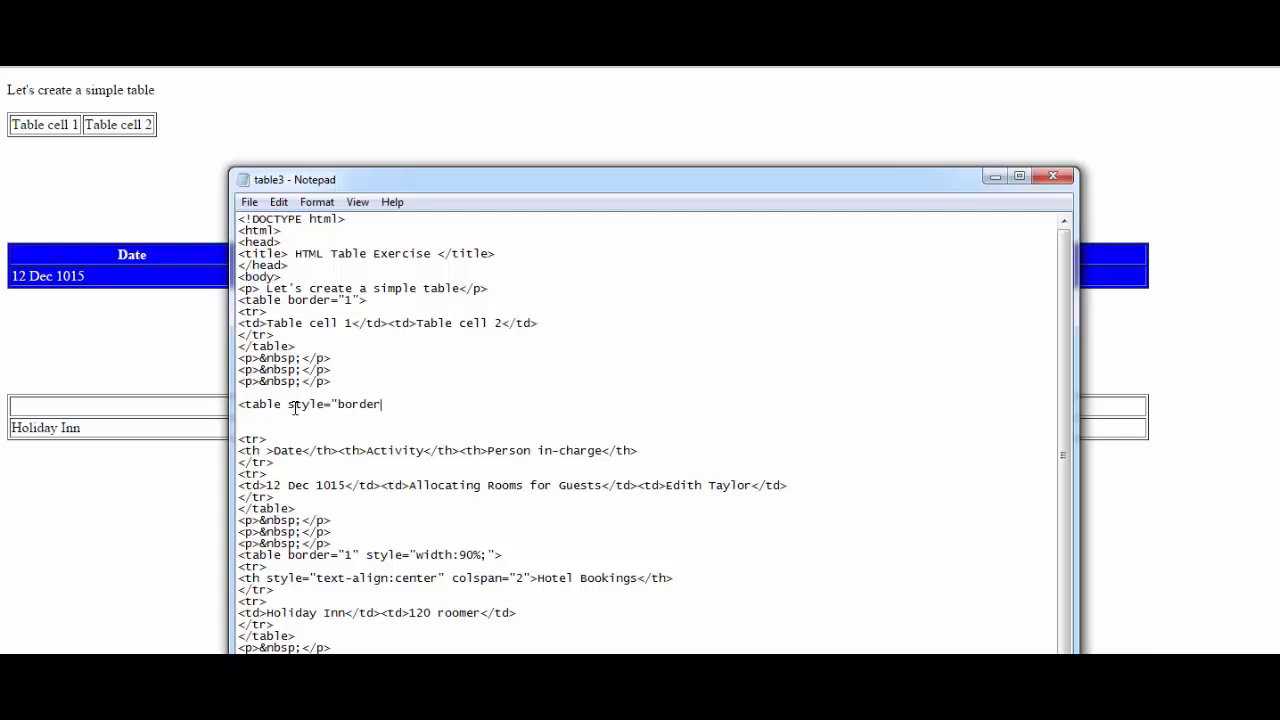
text(:1)
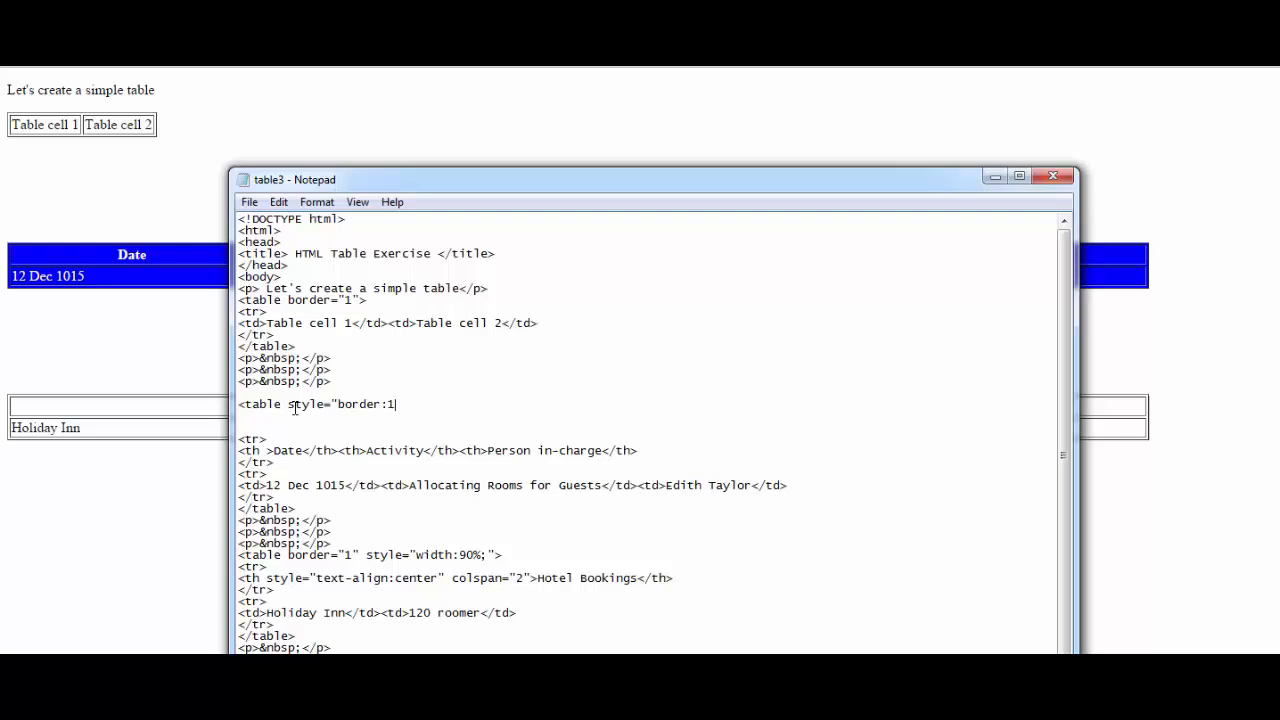
text(px)
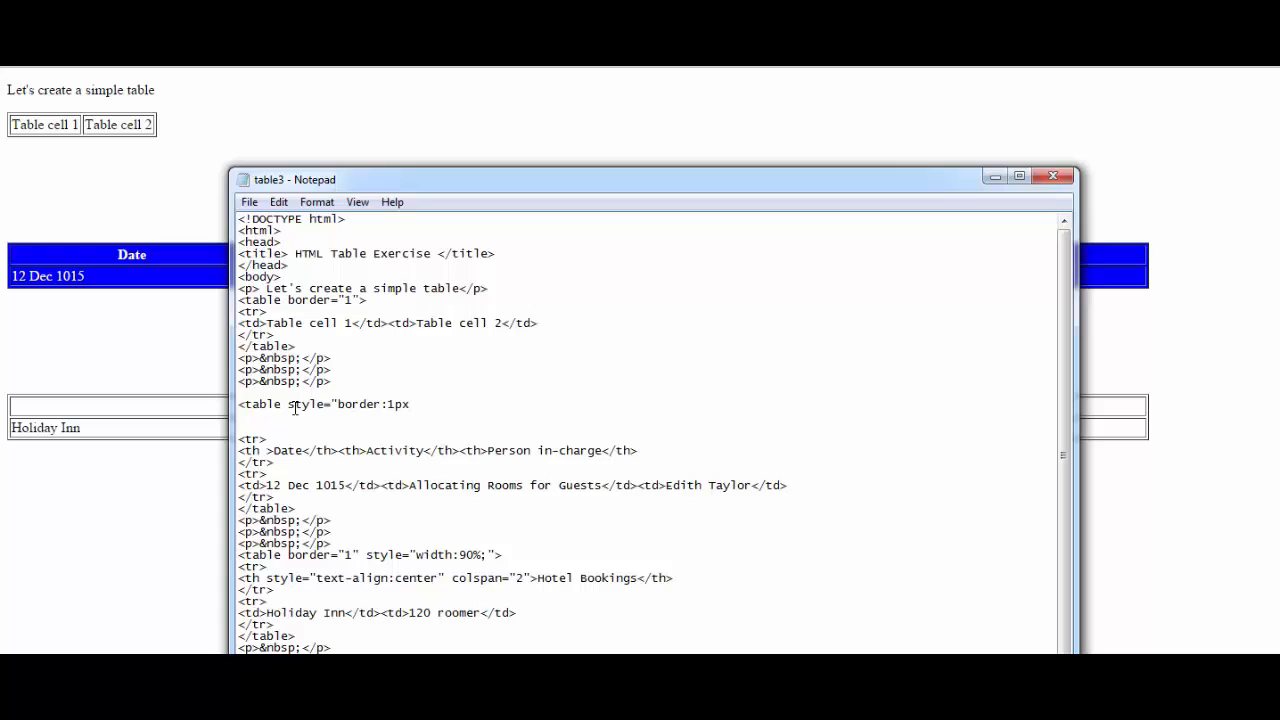
text(solid)
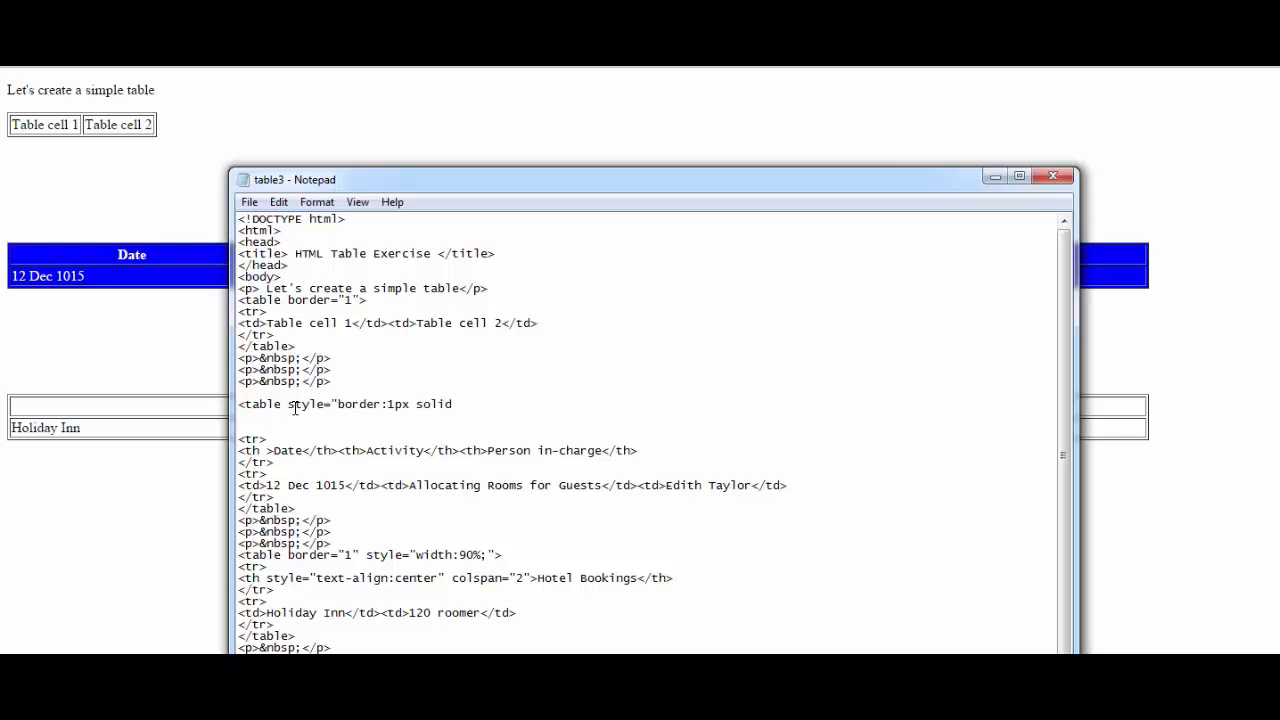
text(yello)
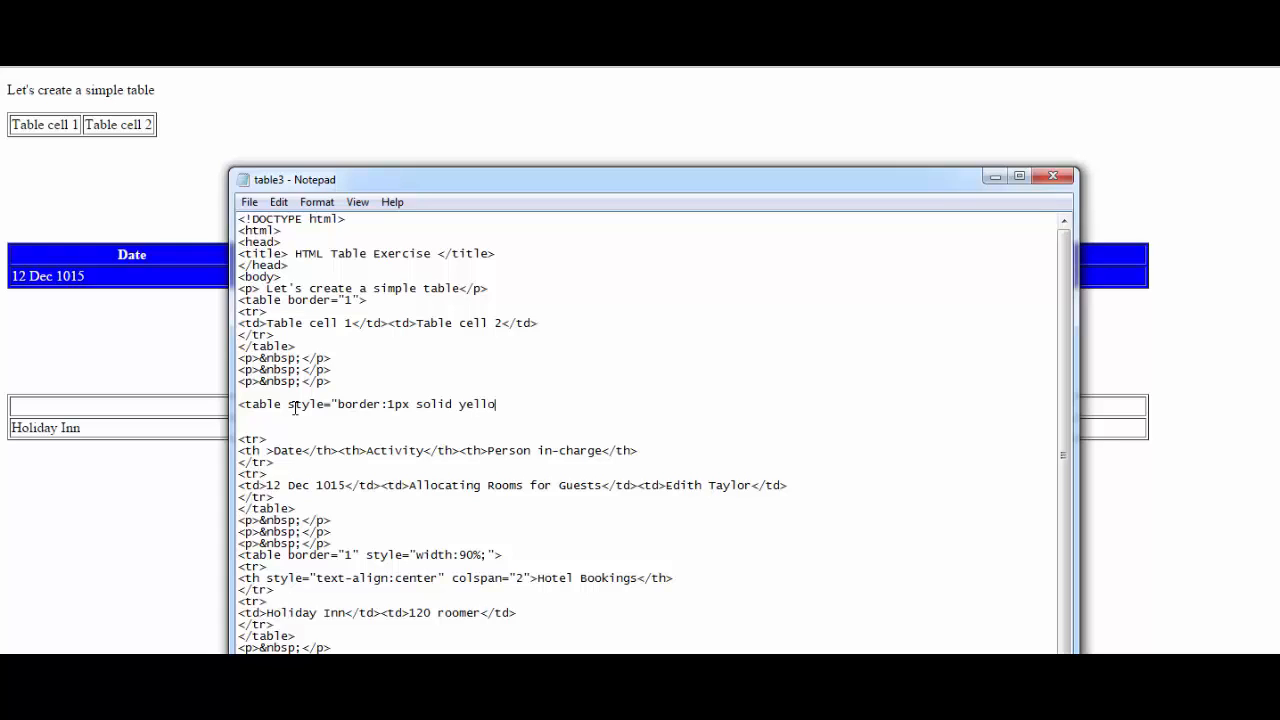
text(wgreen)
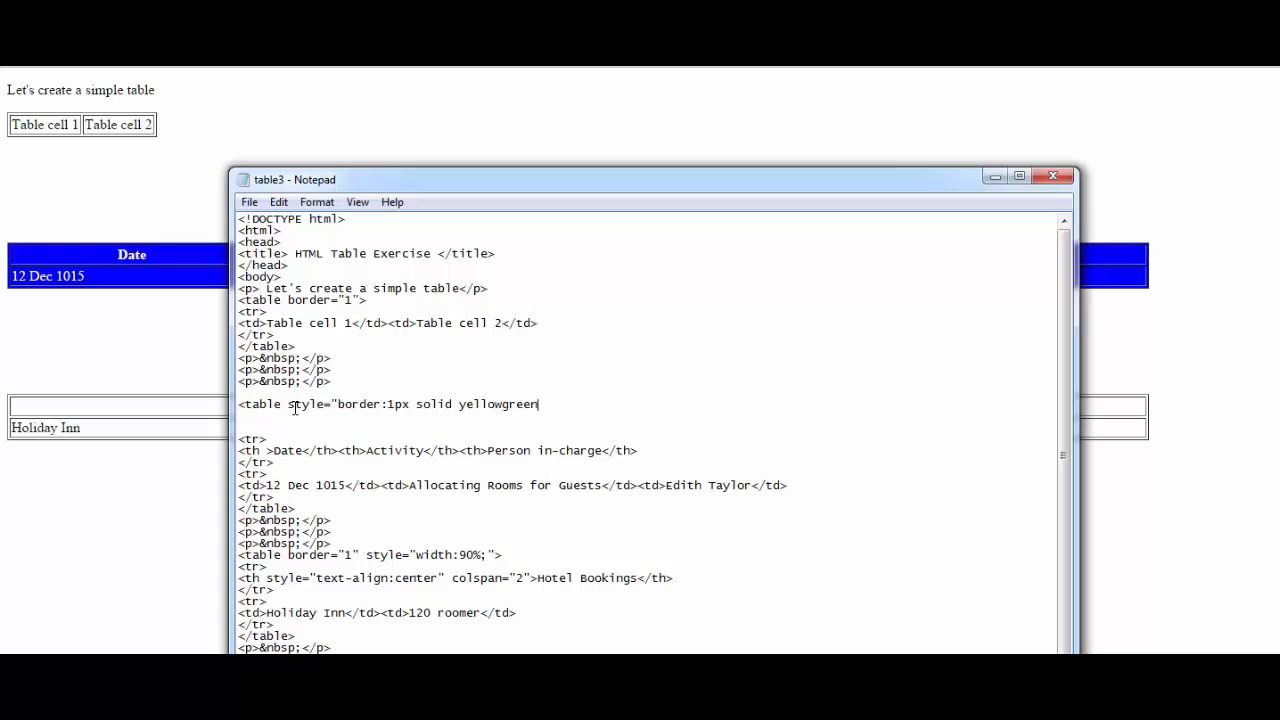
text(;)
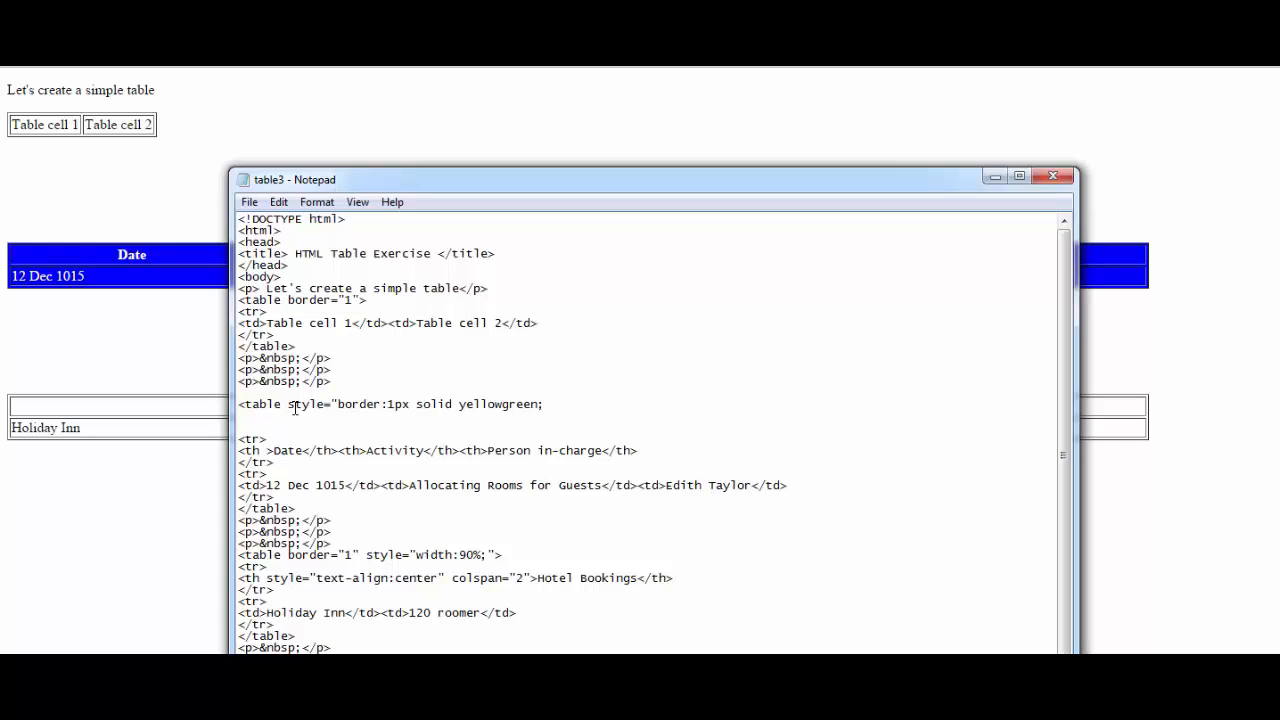
text(>)
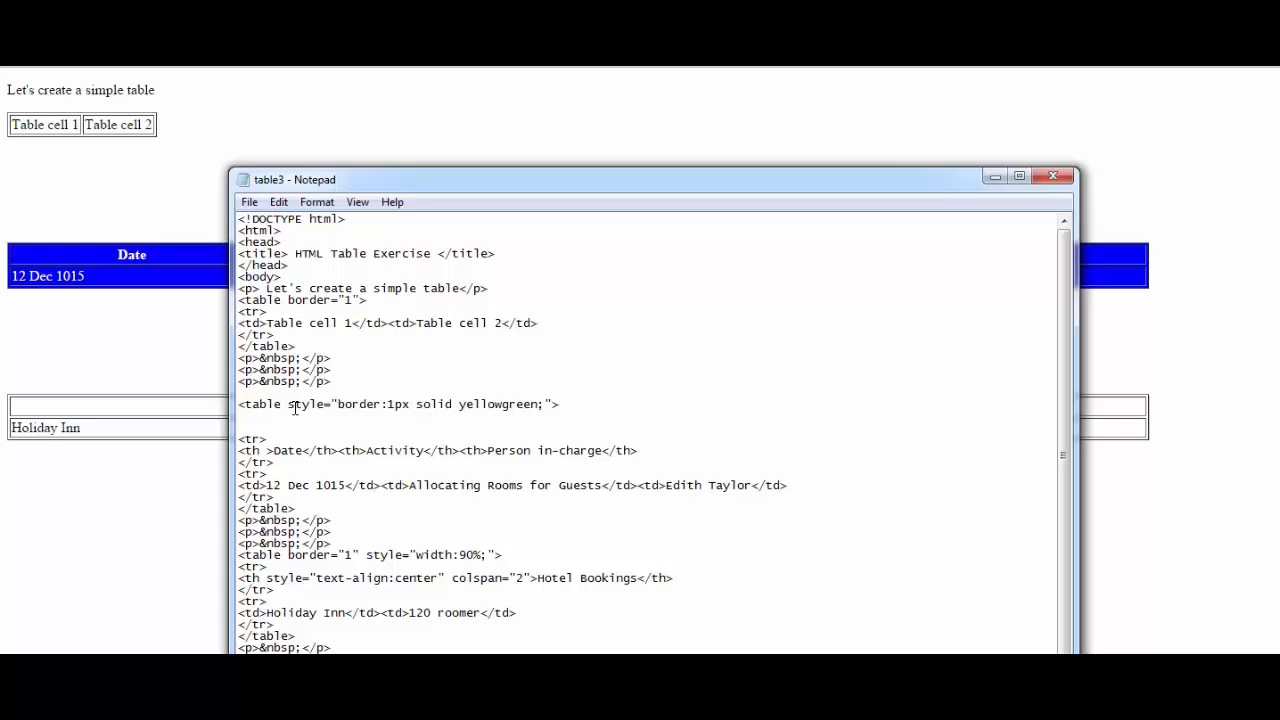
mouse_move(414, 348)
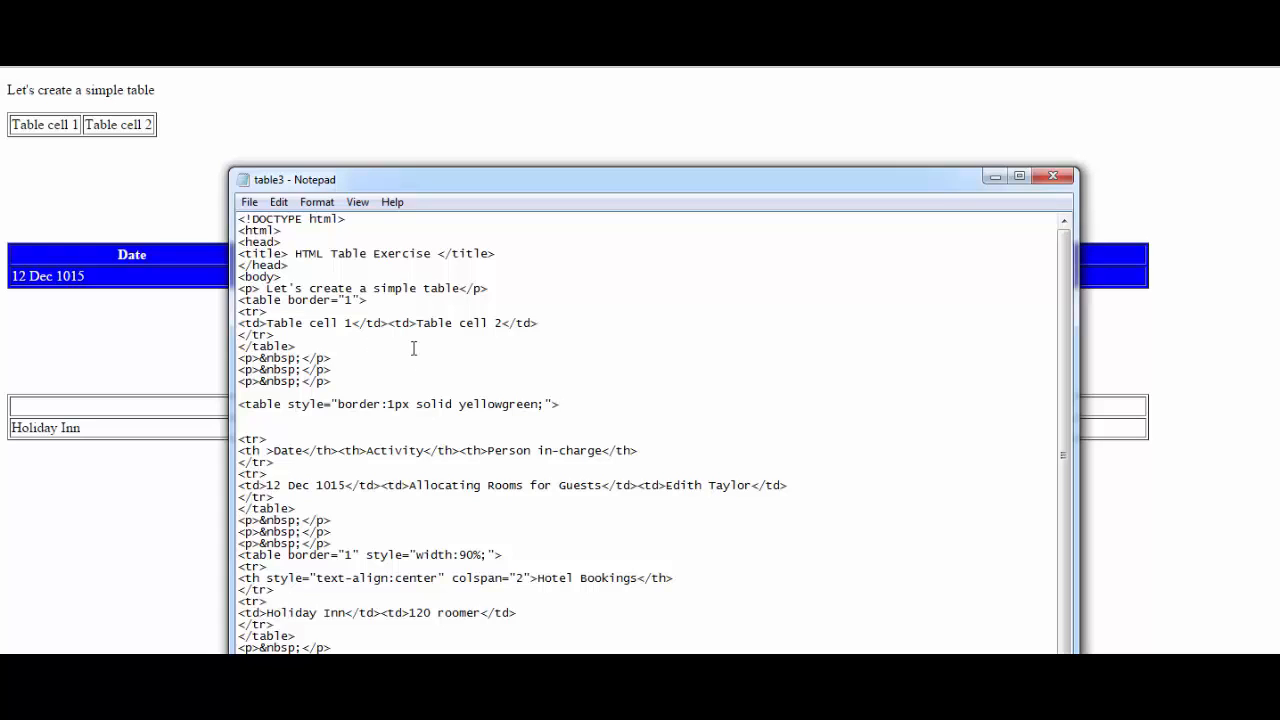
mouse_move(449, 492)
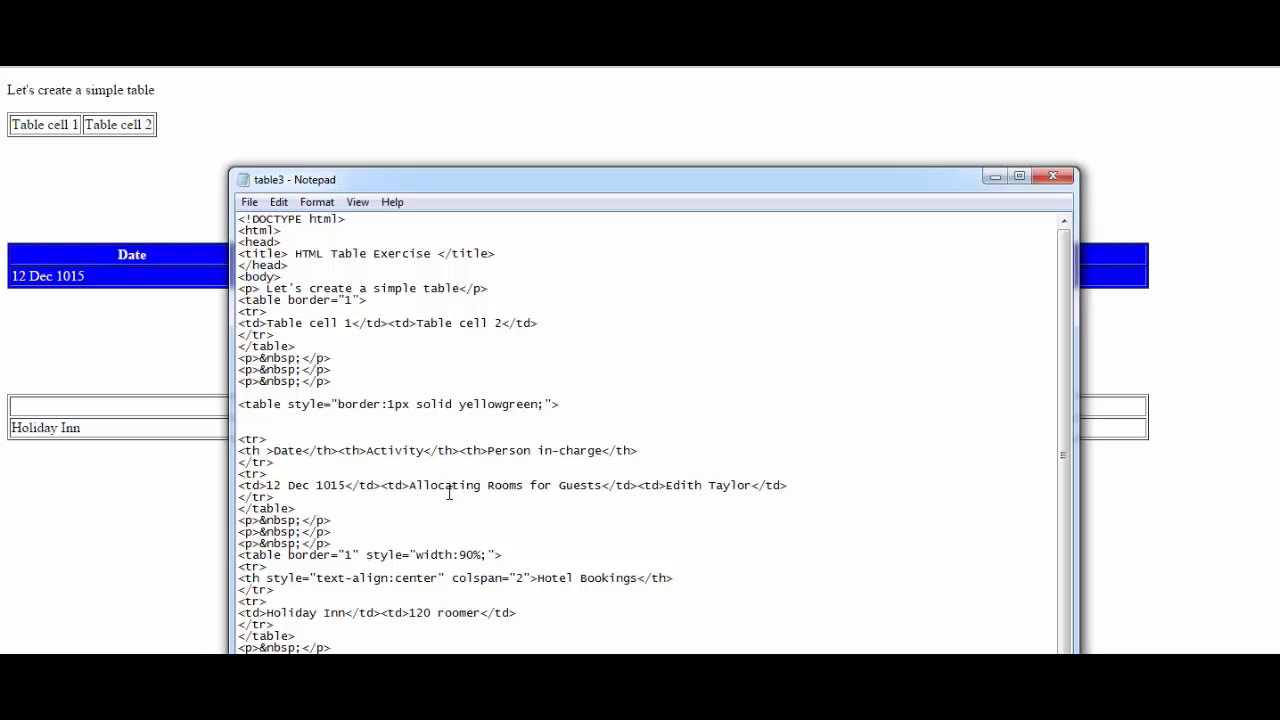
mouse_move(294, 421)
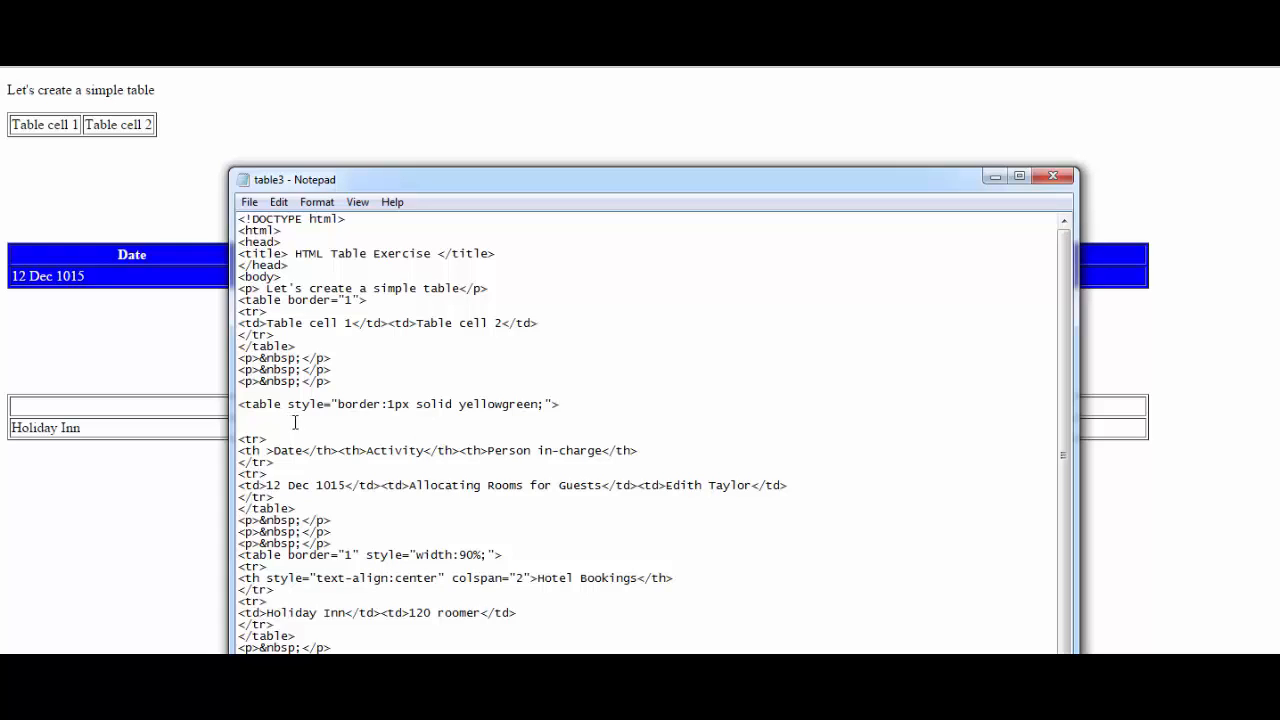
click(559, 404)
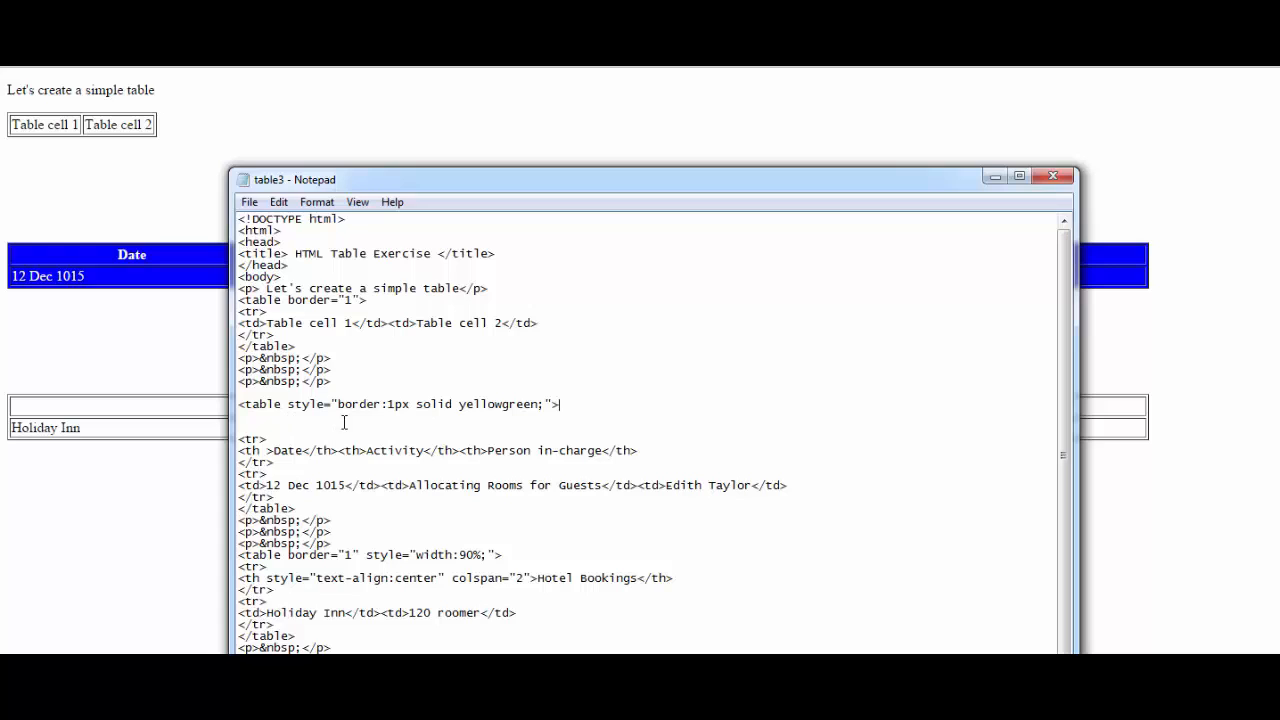
mouse_move(439, 421)
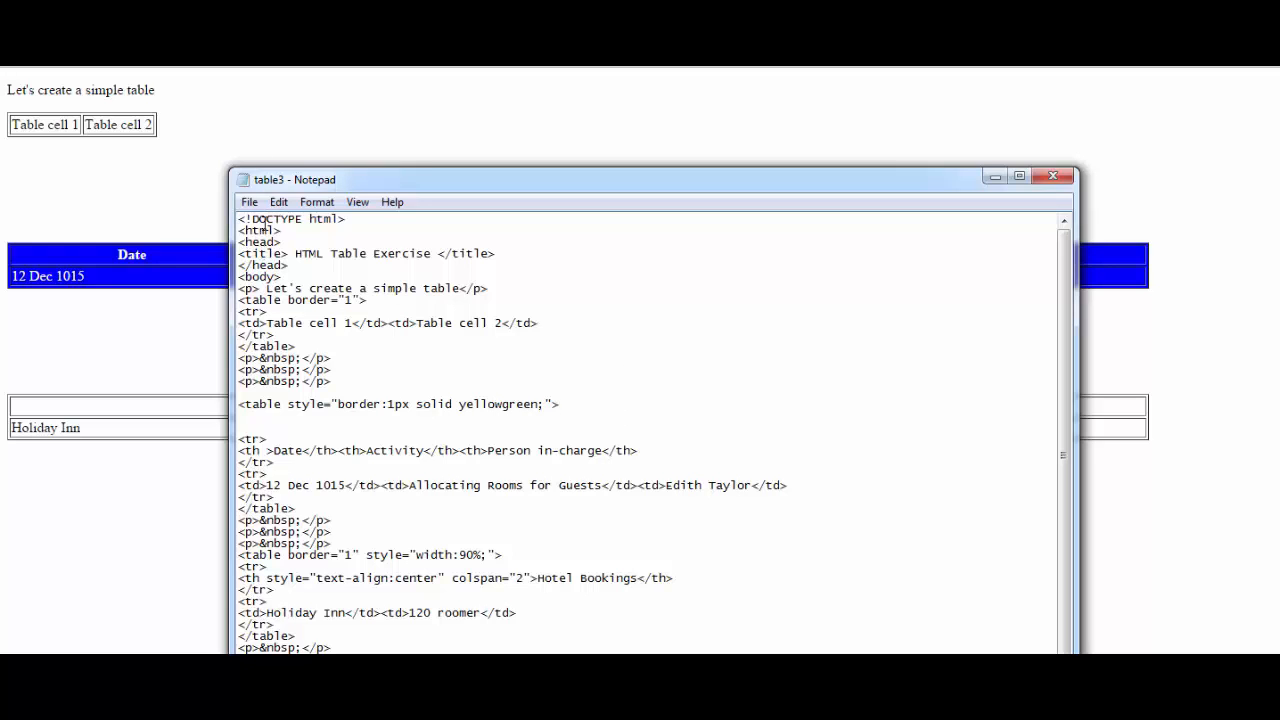
Save the yellowgreen border edit from Notepad's File menu
click(249, 202)
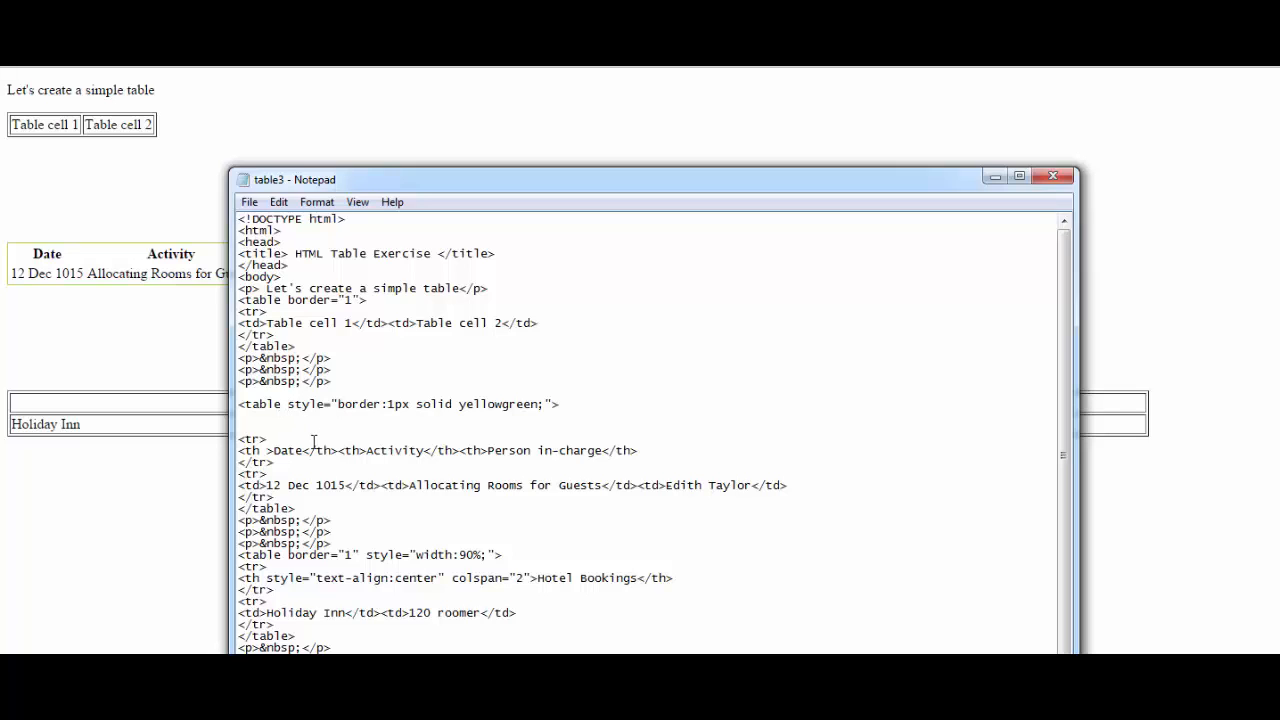
mouse_move(410, 182)
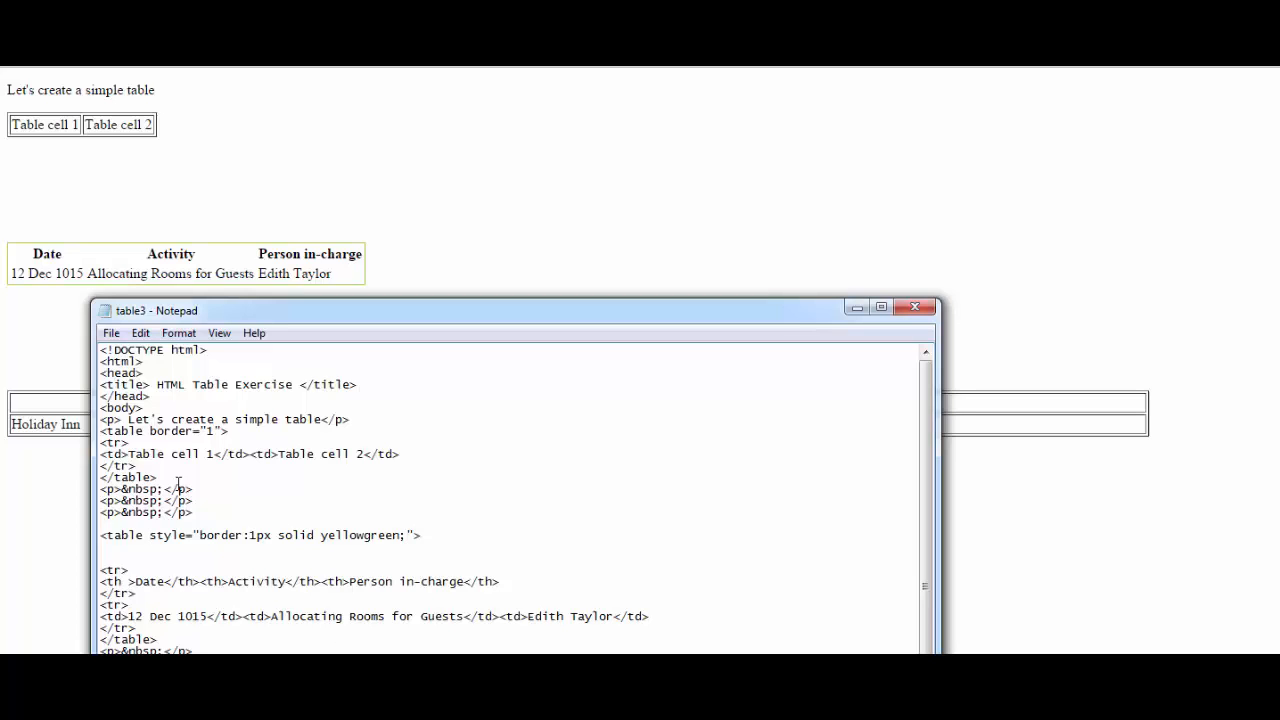
mouse_move(338, 179)
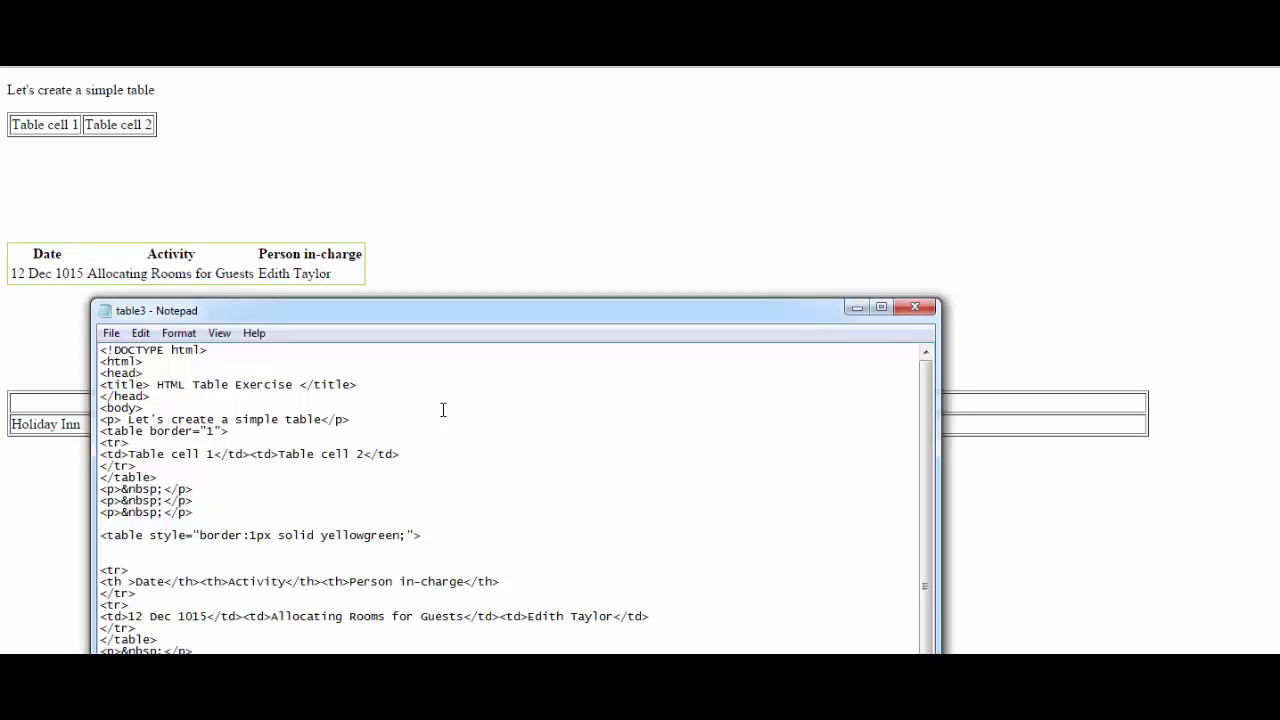
mouse_move(239, 475)
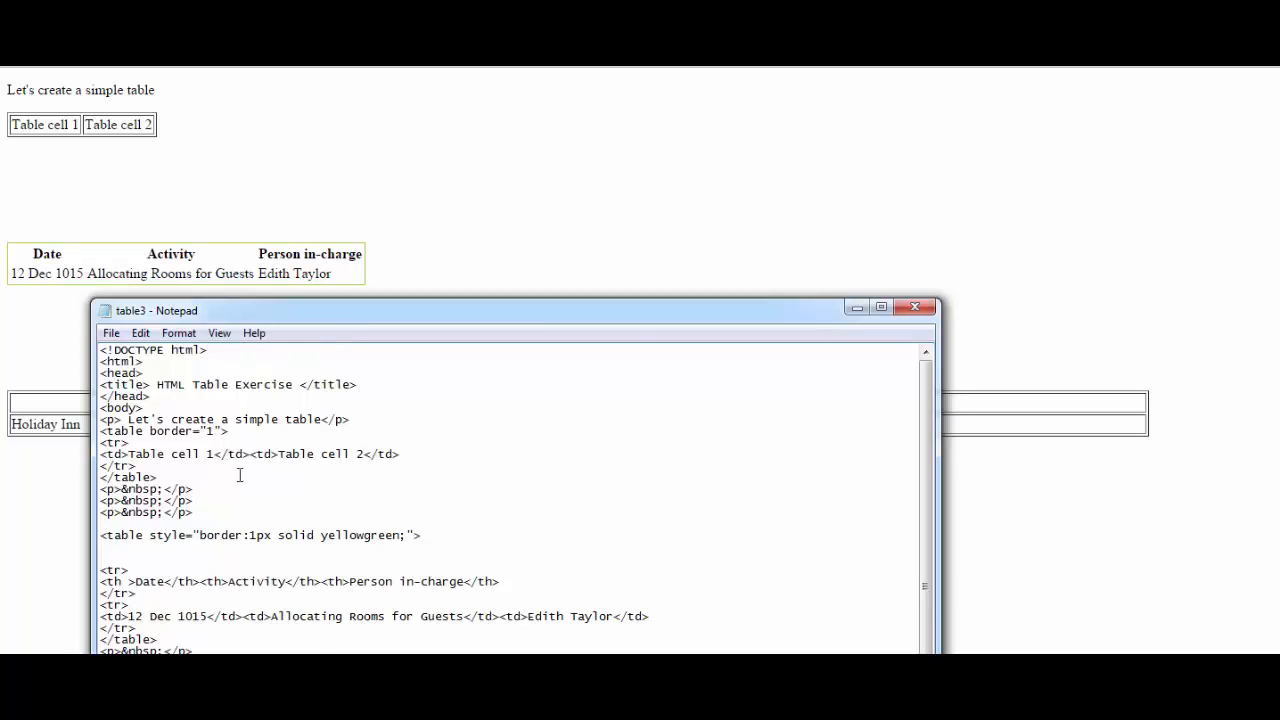
mouse_move(223, 560)
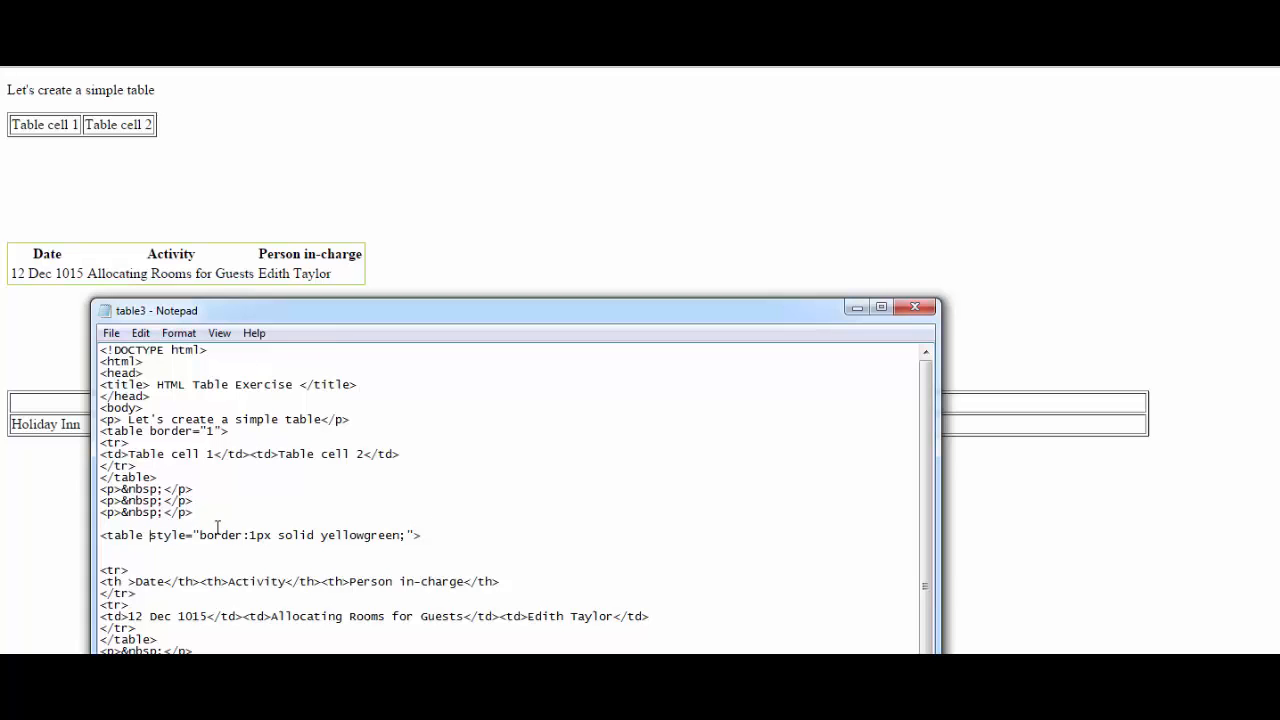
double_click(213, 535)
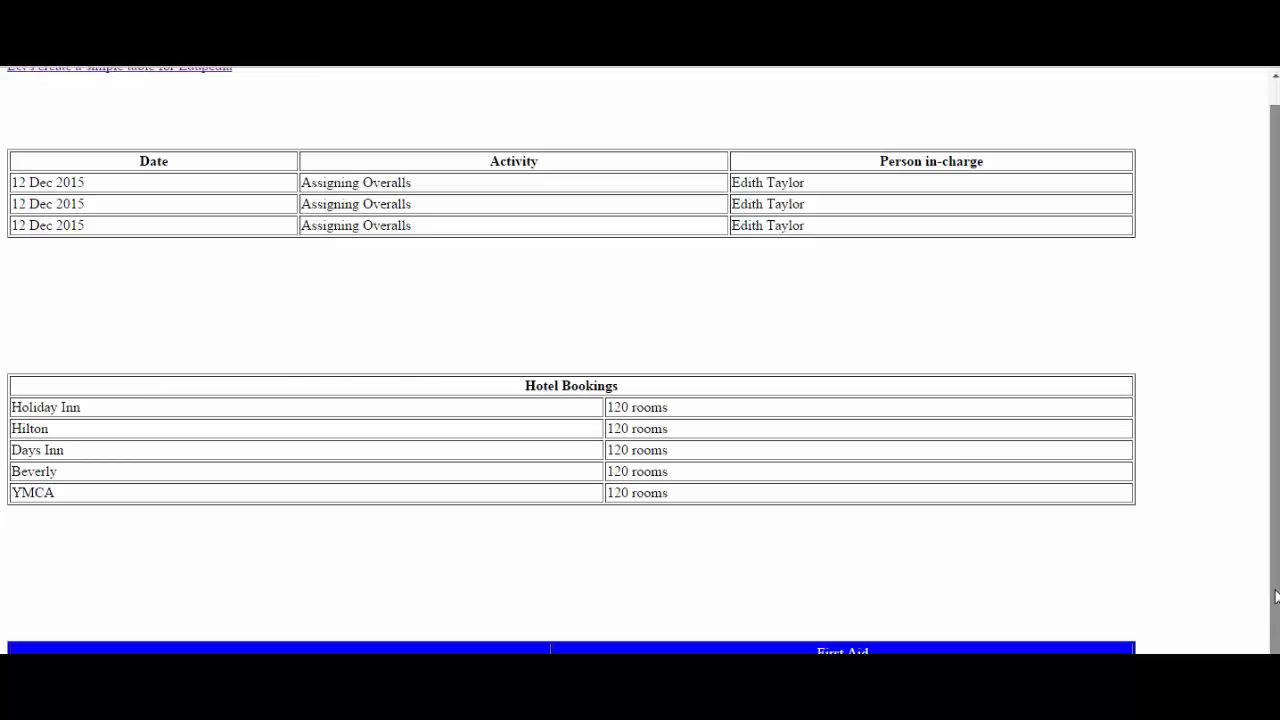
mouse_move(400, 476)
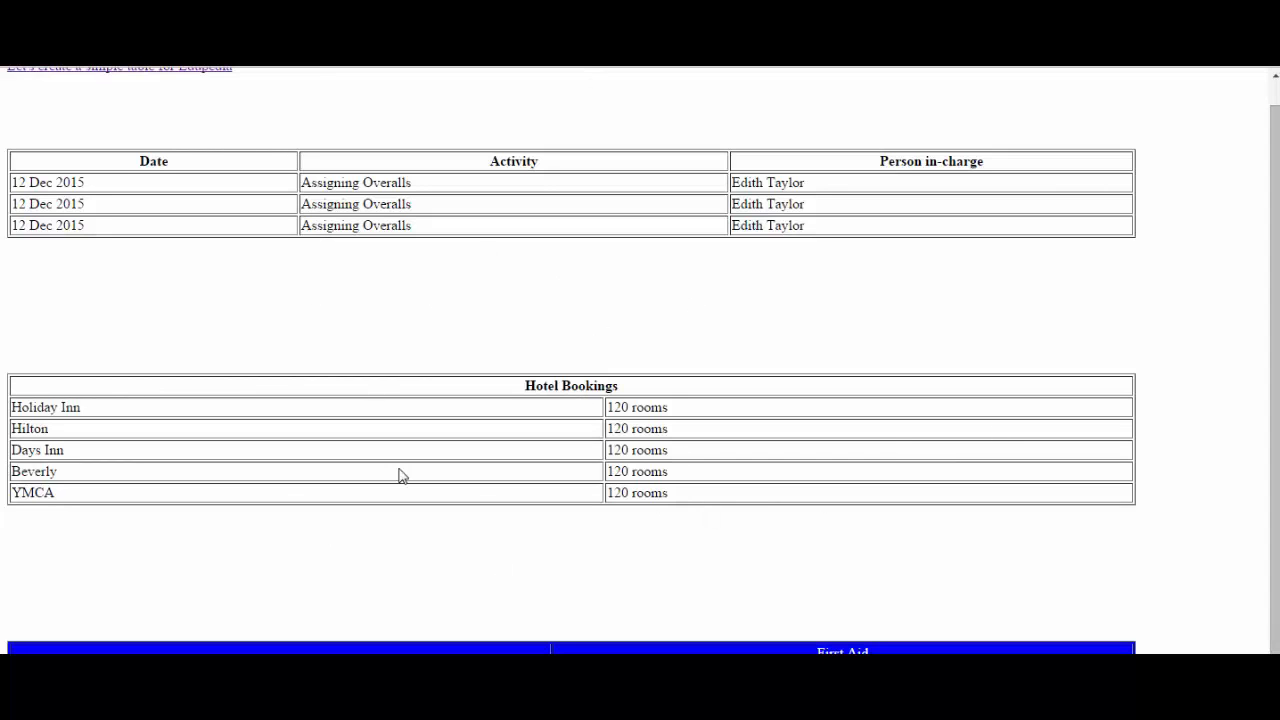
mouse_move(528, 310)
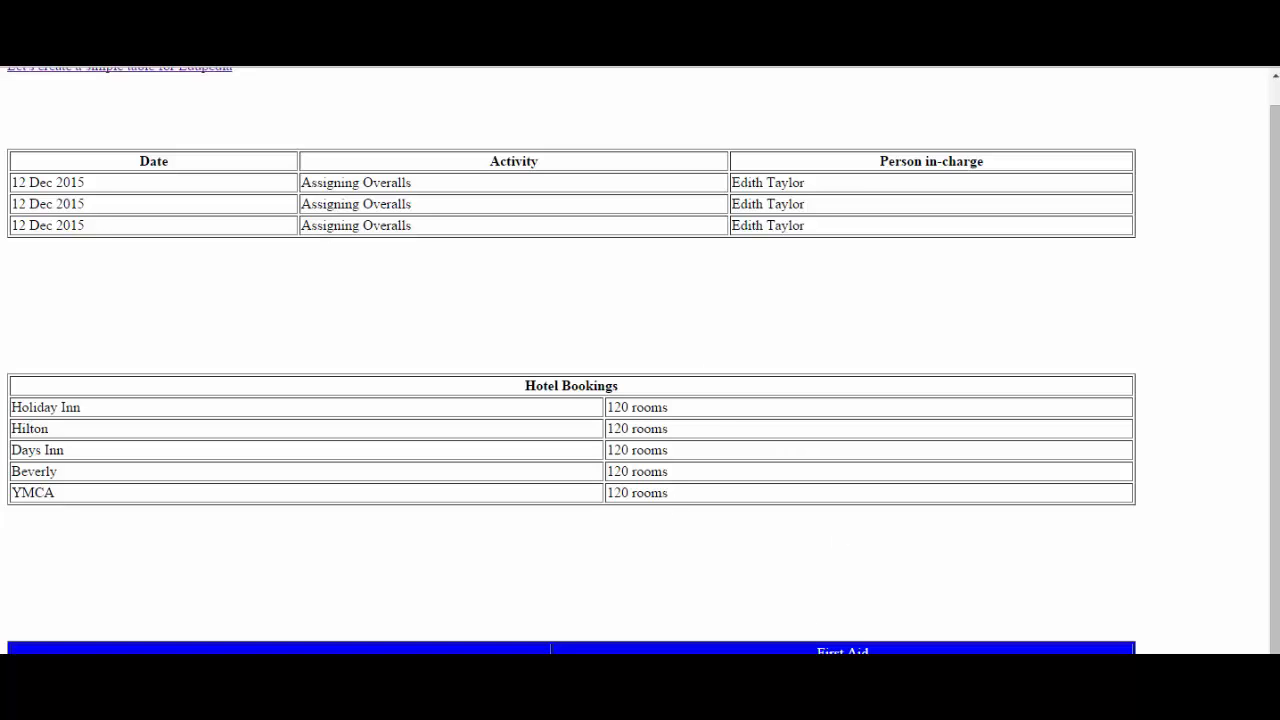
mouse_move(424, 651)
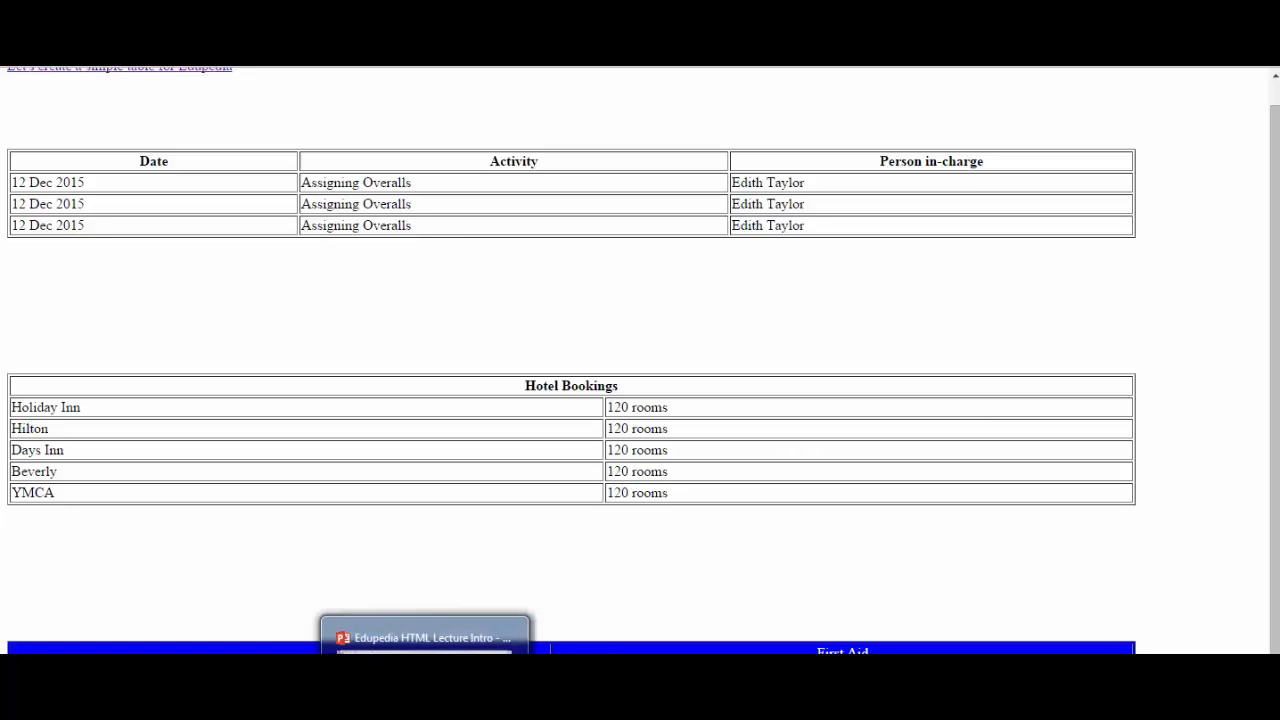
Switch from the tables page to the HTML lecture presentation
click(424, 637)
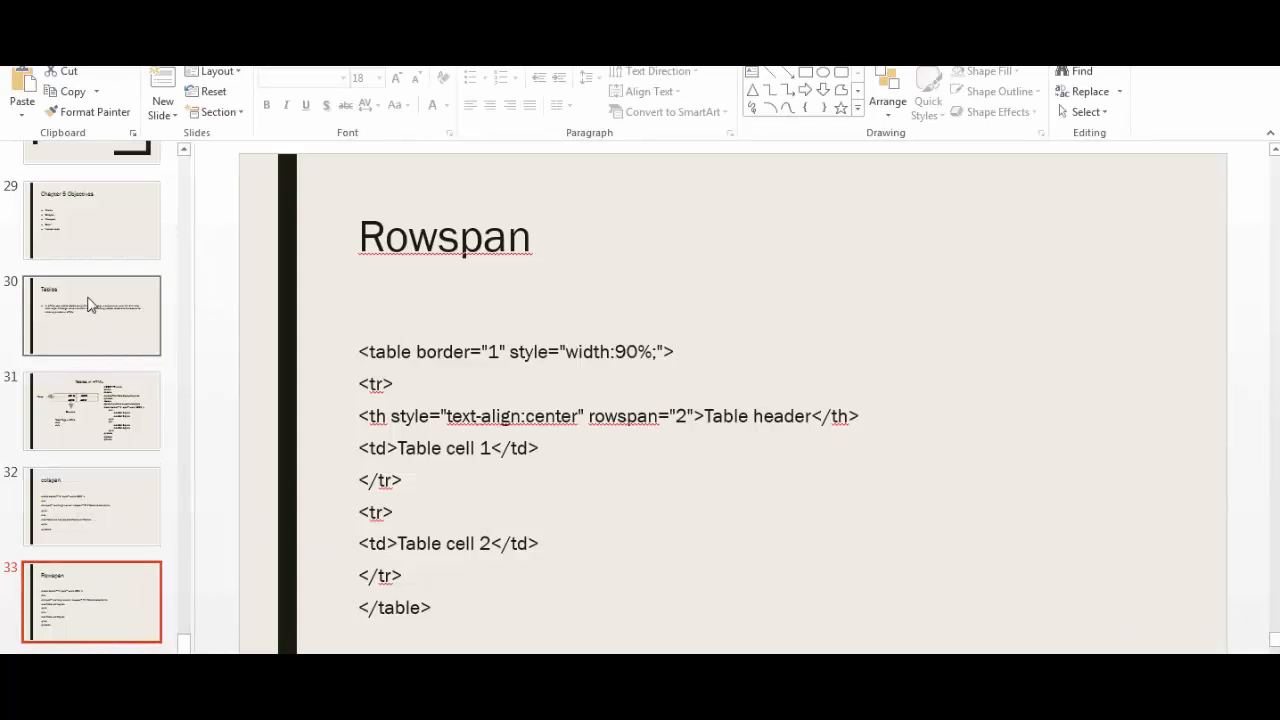
Select slide 29, the Chapter 5 Objectives slide, in the thumbnail pane
click(91, 219)
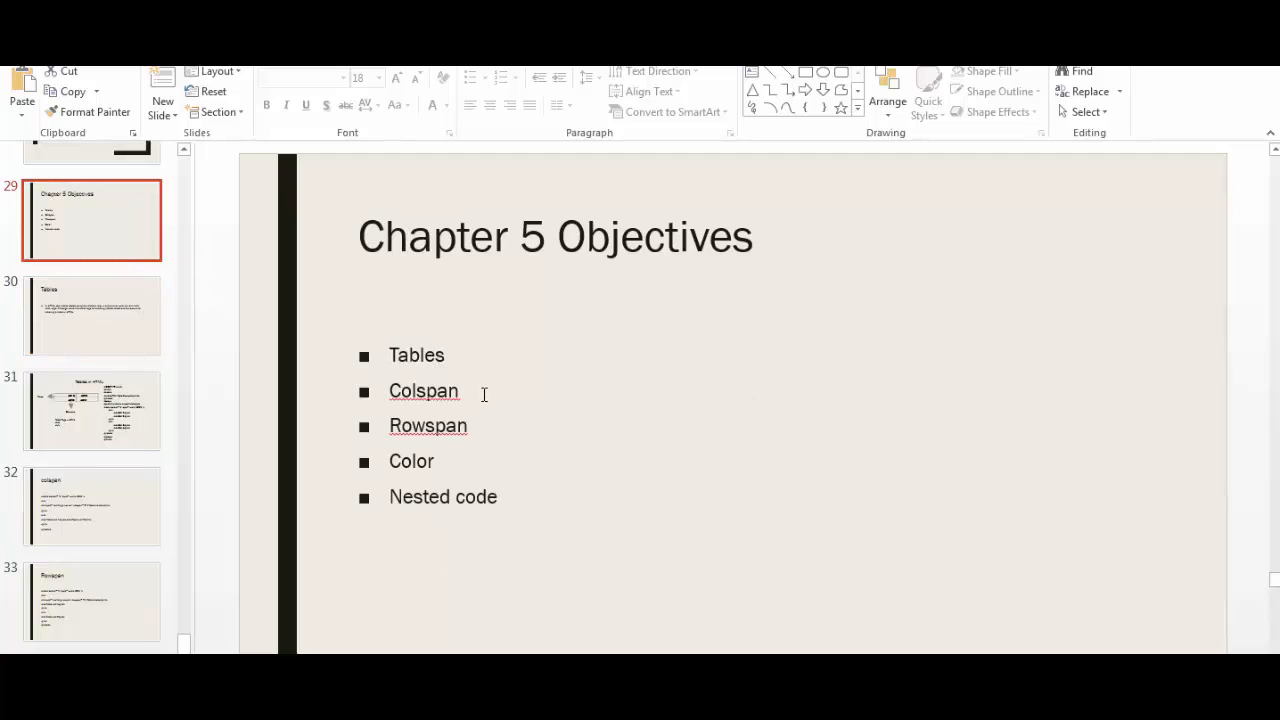
mouse_move(438, 460)
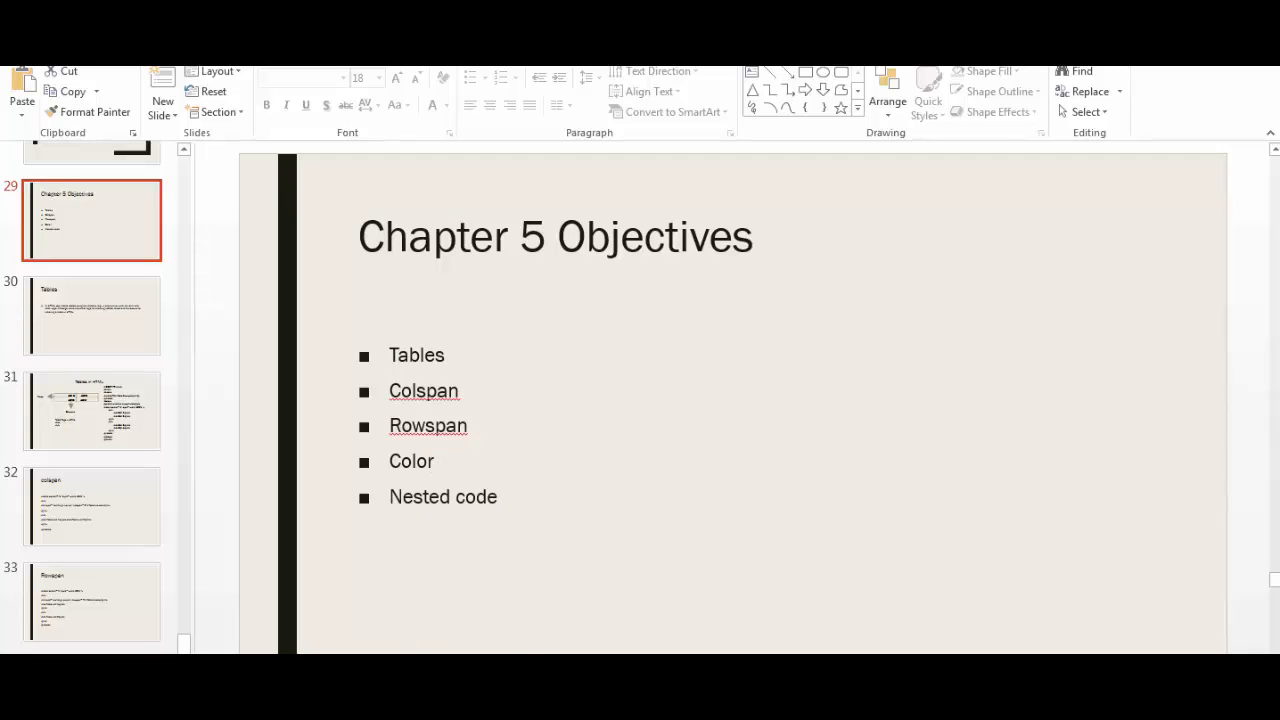
mouse_move(651, 449)
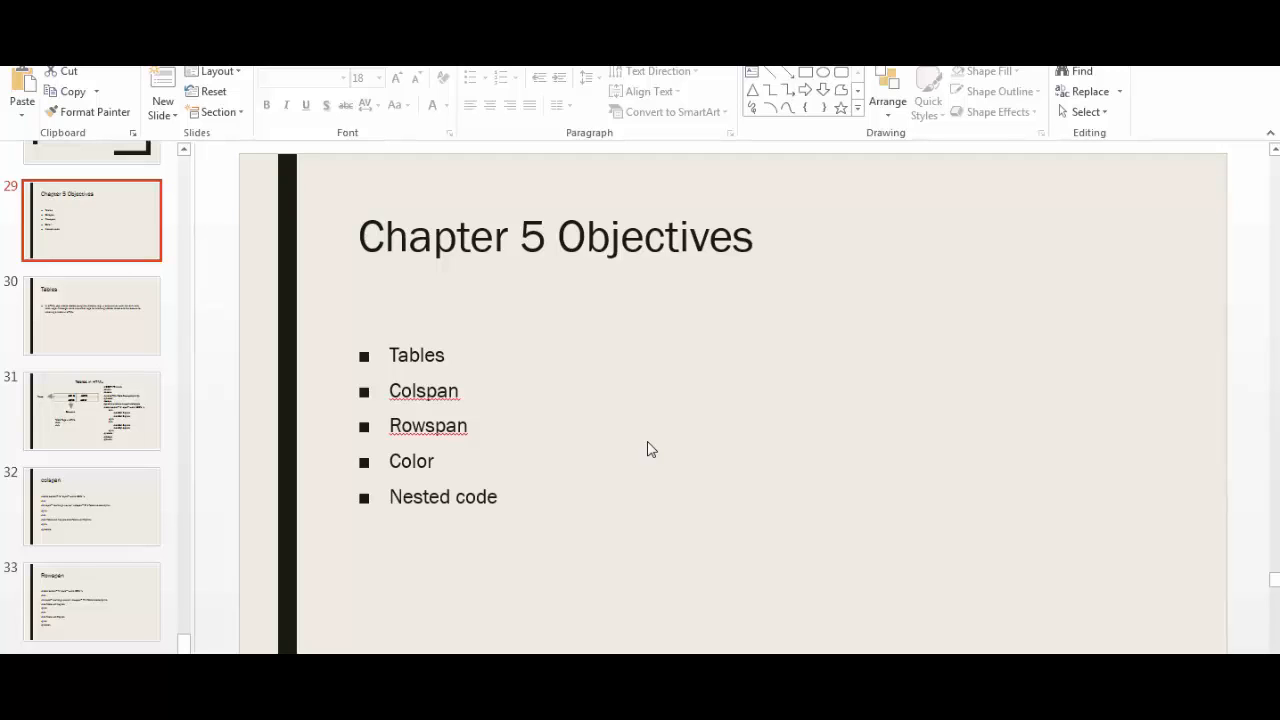
mouse_move(1135, 531)
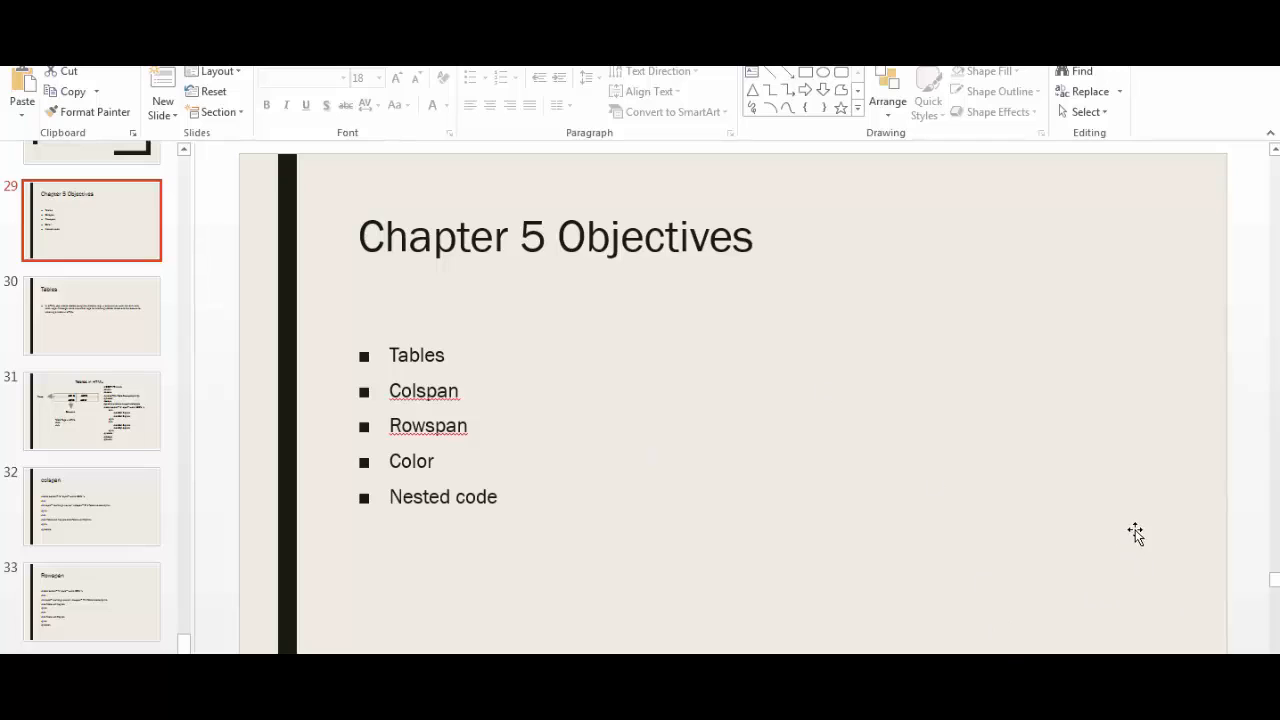